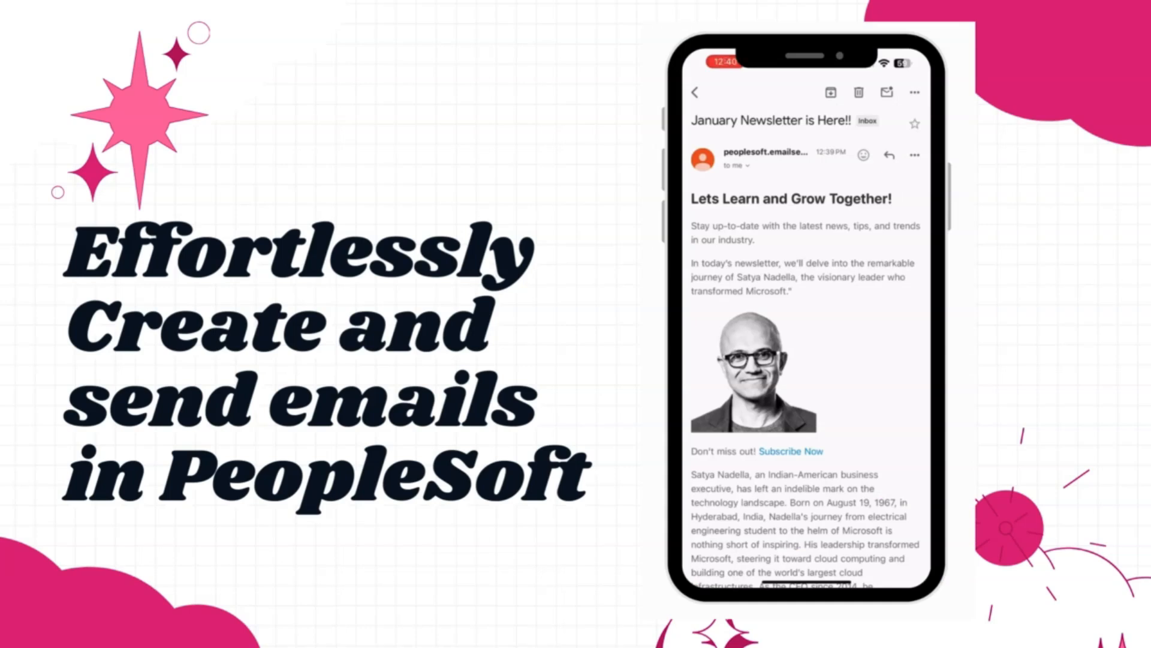
Navigate to PeopleTools > Workflow > Notifications > Generic Notification Templates.
scroll("down", 3)
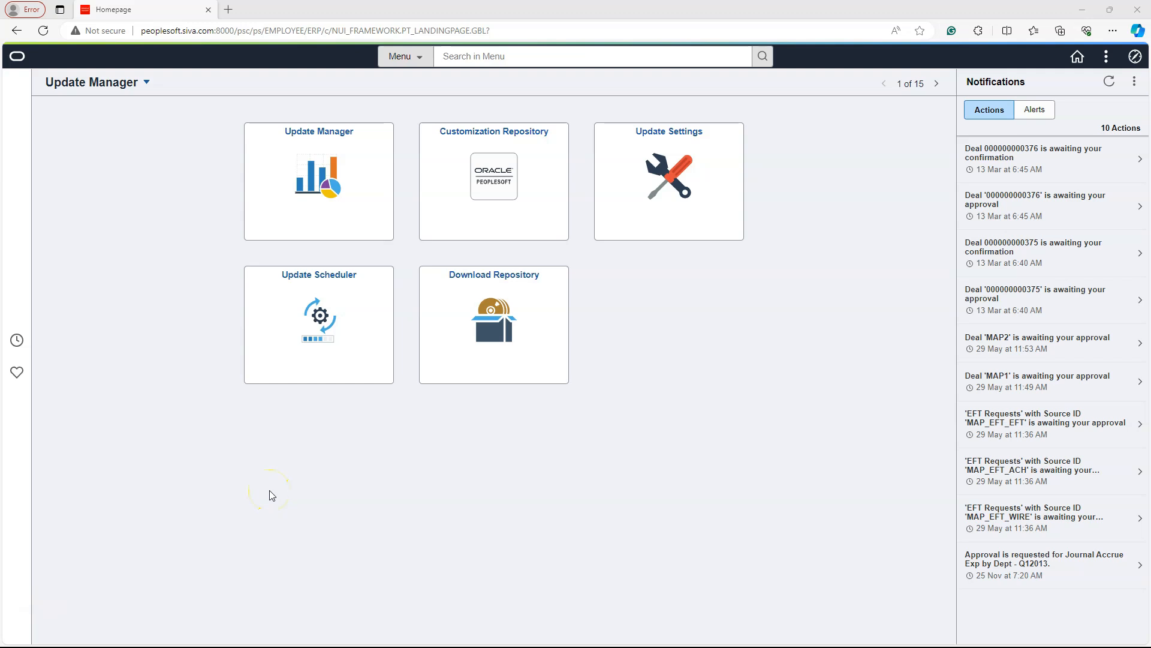
mouse_move(1077, 58)
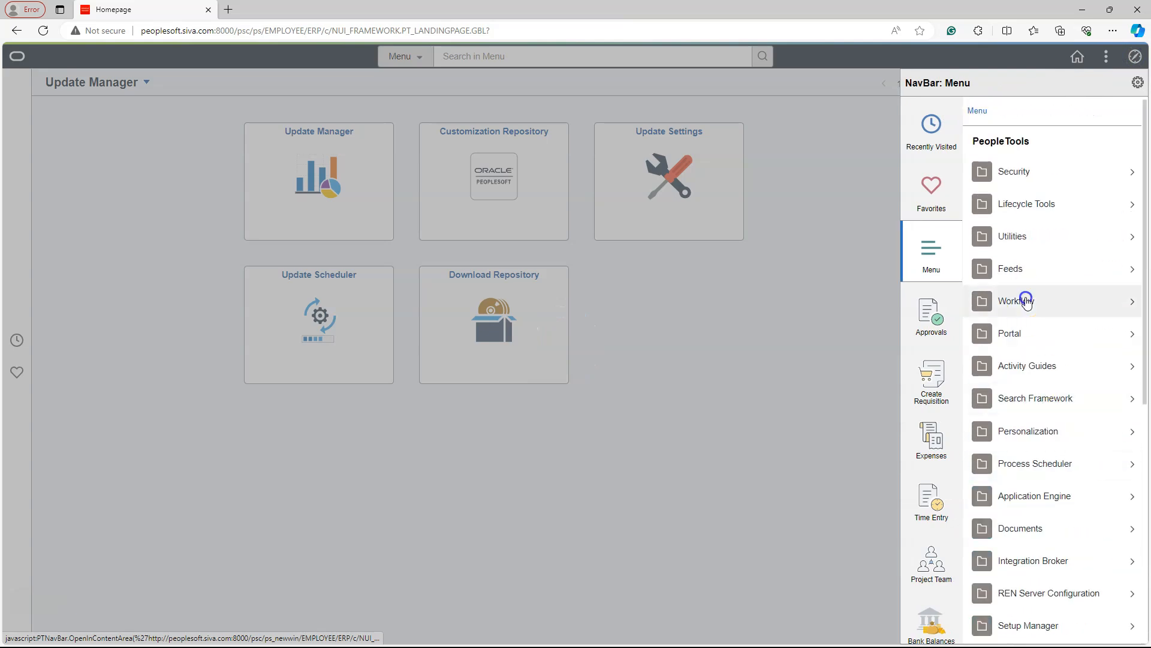
left_click(1016, 301)
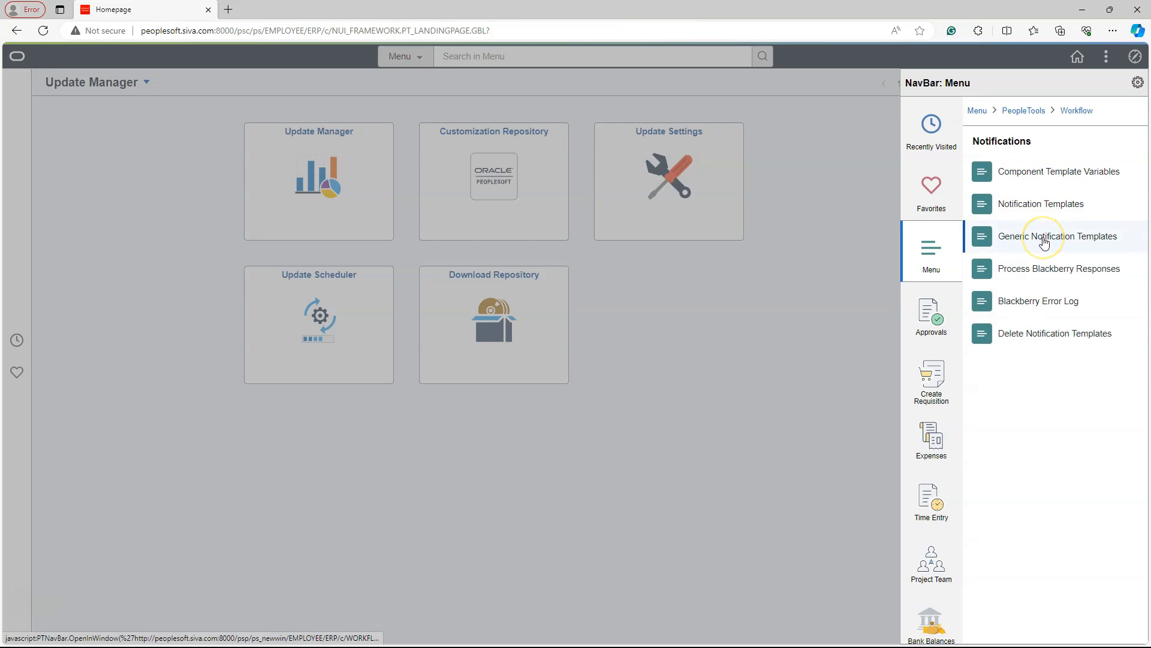
left_click(1058, 236)
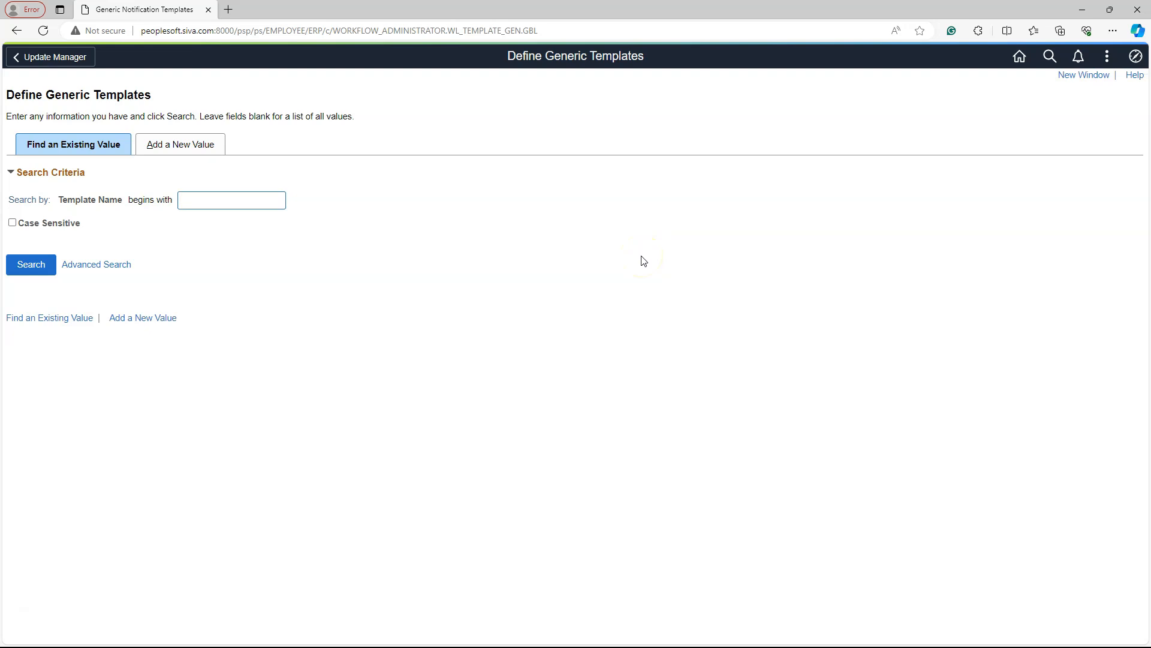
Add a new generic notification template named Newsletter.
left_click(180, 144)
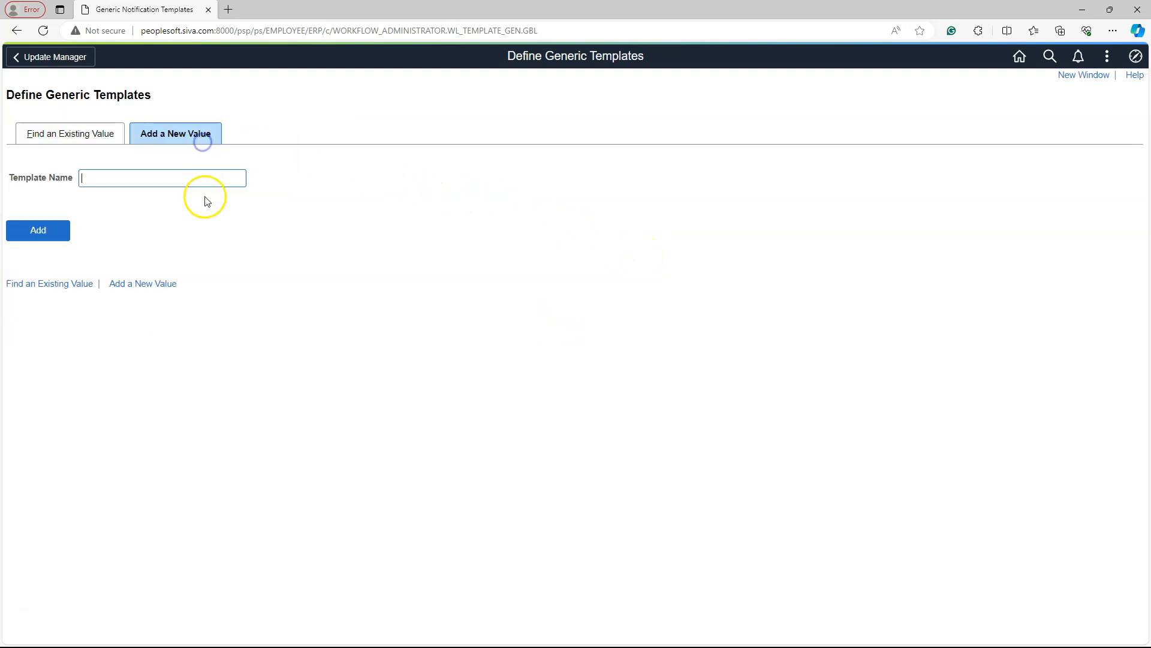
type("n")
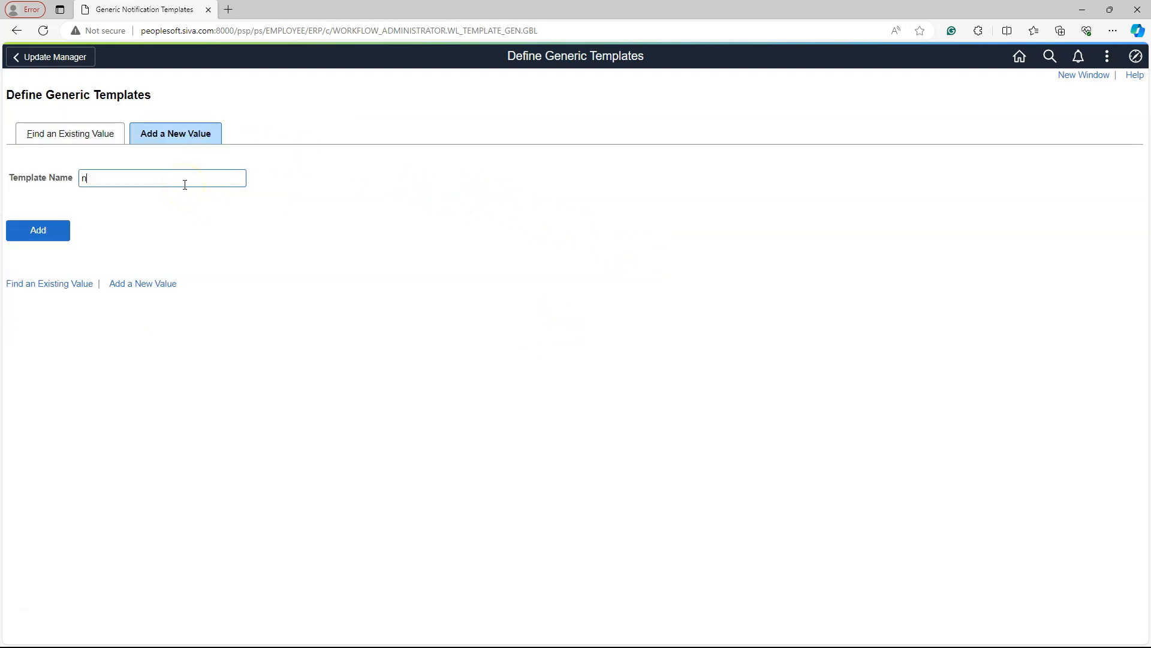
type("ewsletter")
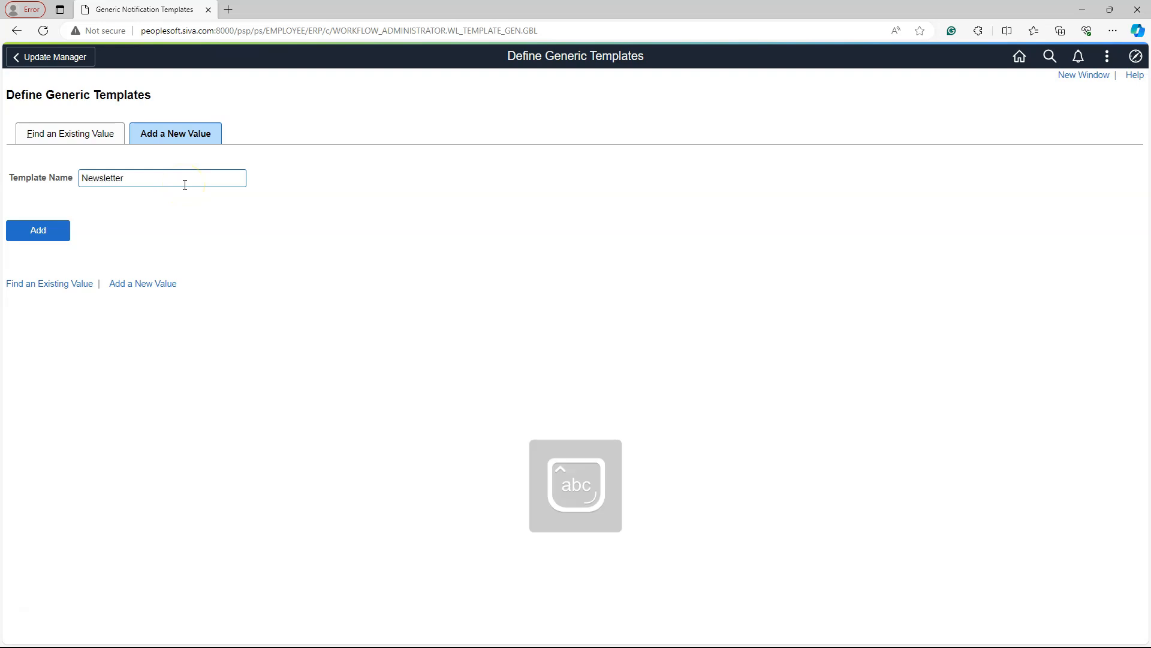
left_click(37, 230)
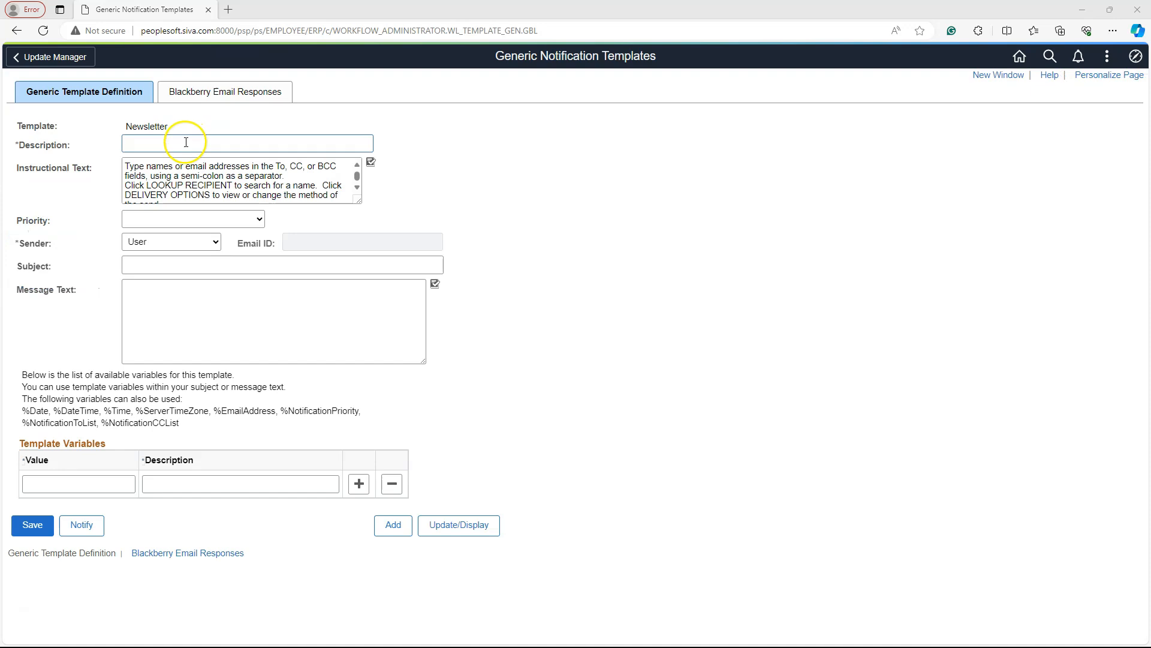
Describe the template as 'PeopleSoft Channel Newsletter' and set its priority to 3-Low.
left_click(247, 142)
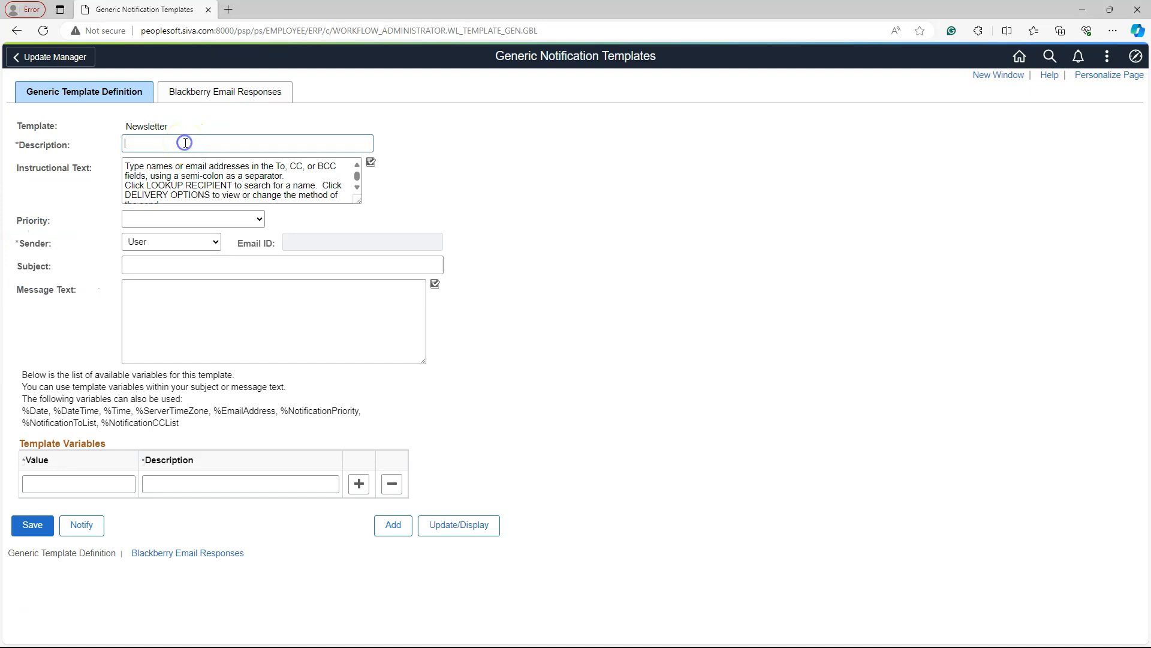
type("PeopleSoft")
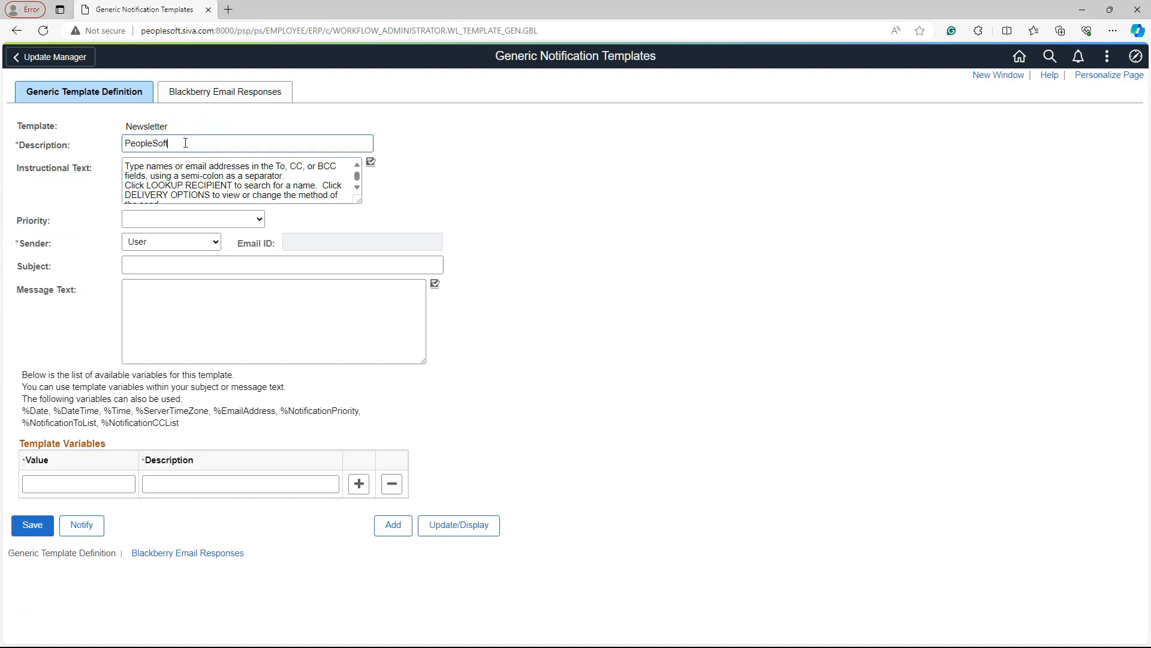
type("Channel Newsletter")
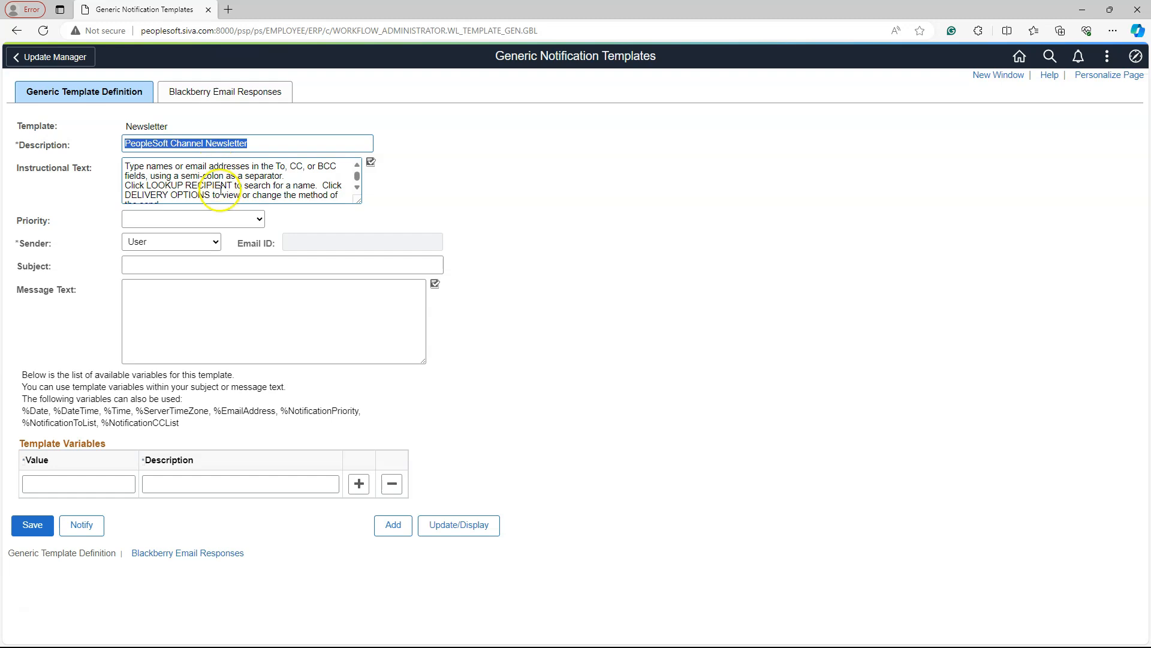
left_click(191, 218)
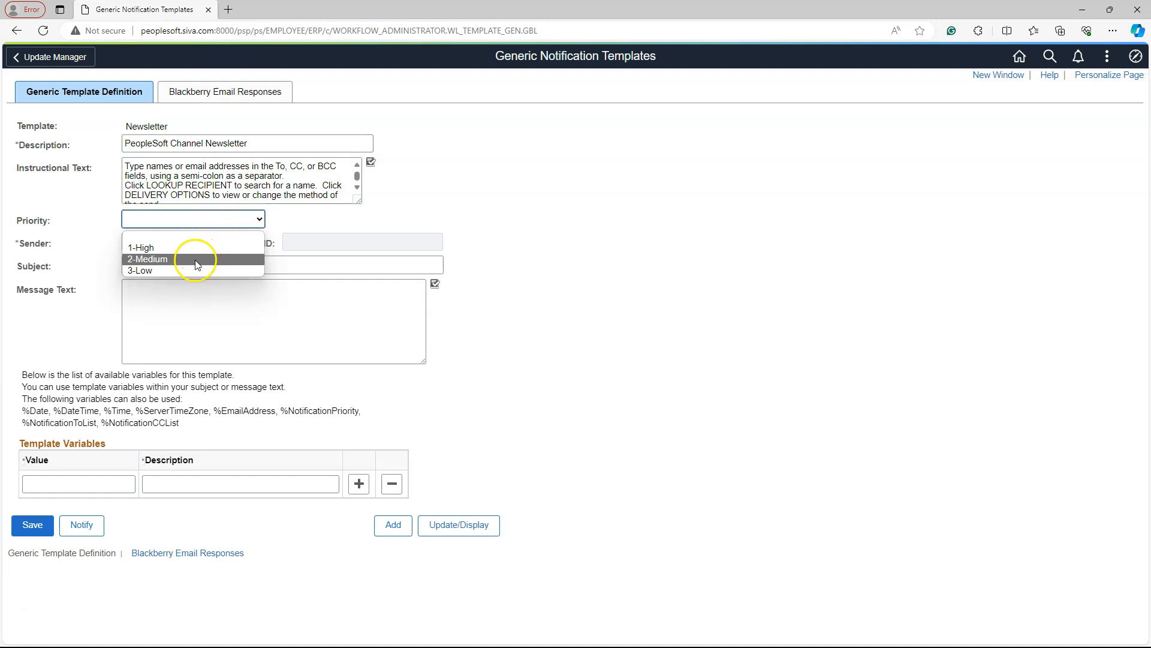
left_click(139, 270)
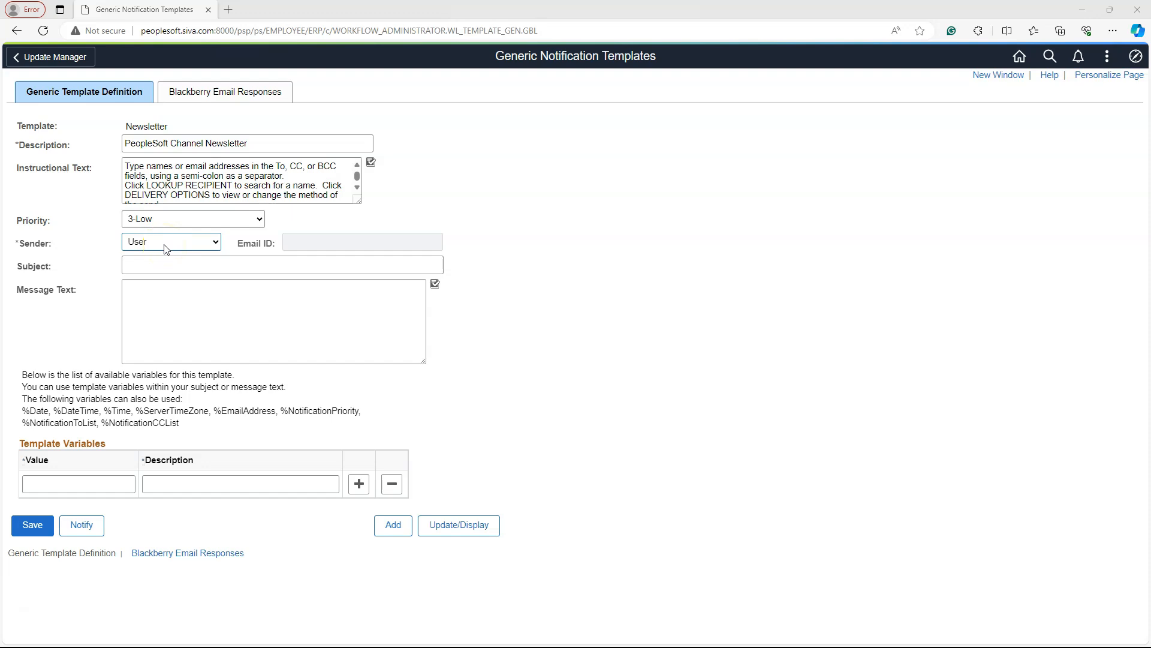
mouse_move(158, 246)
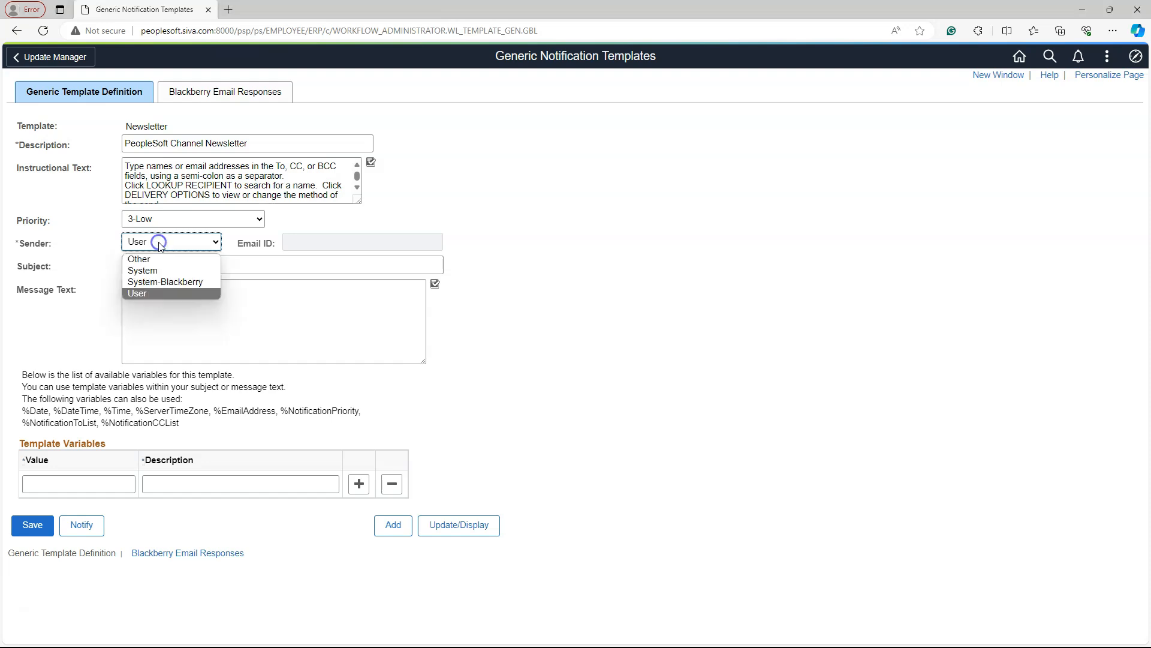
mouse_move(143, 270)
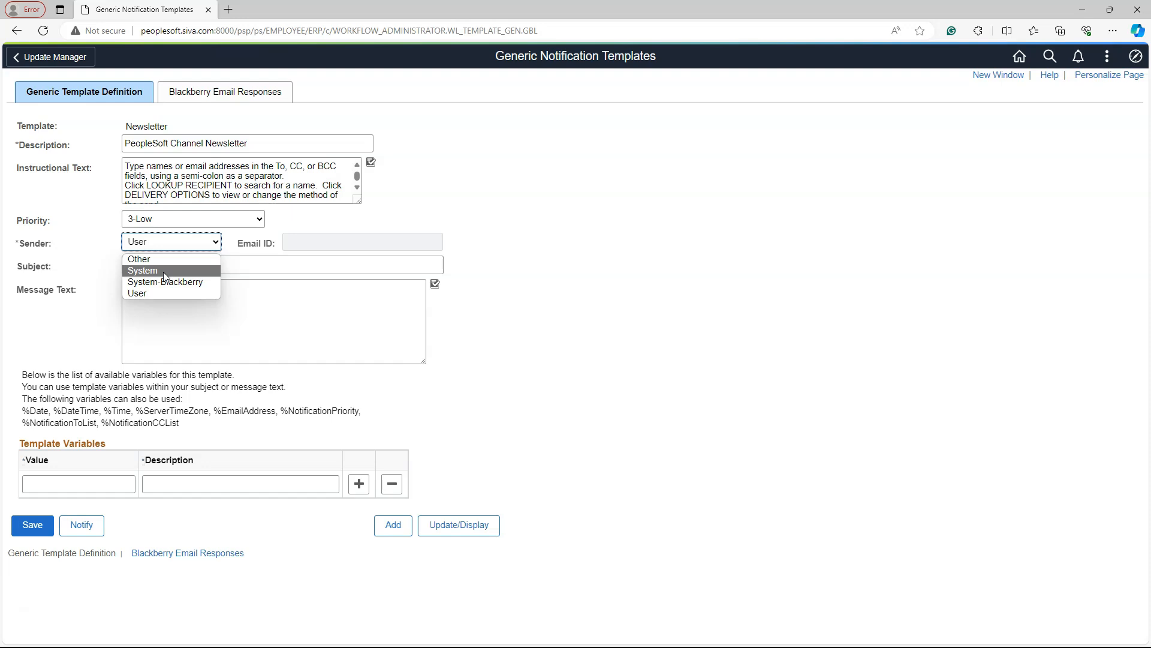
Set sender to Other with email newsletter@peoplesoft and a January newsletter subject ending '!!'.
left_click(139, 259)
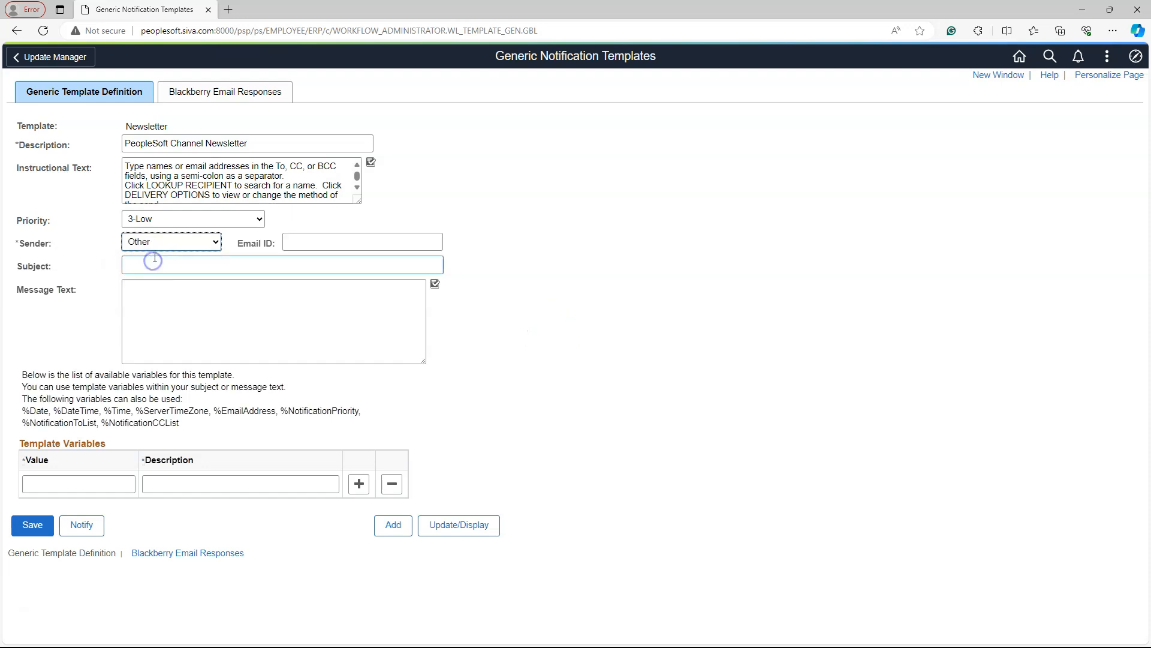
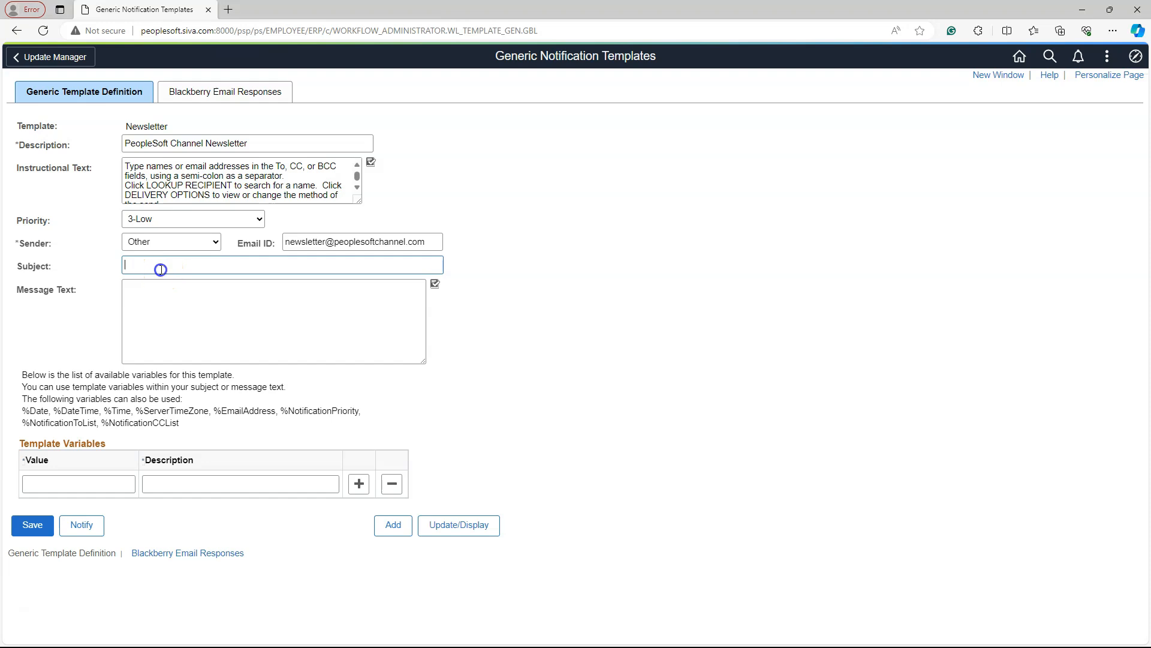
type("January Newsletter is Here")
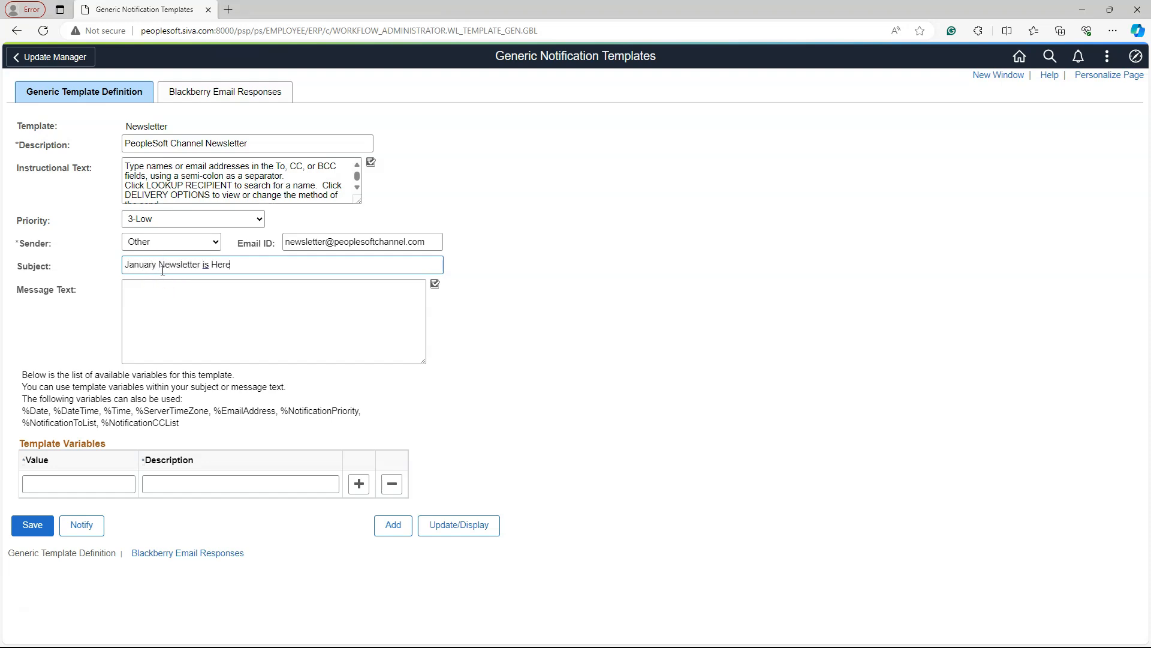
type("!!")
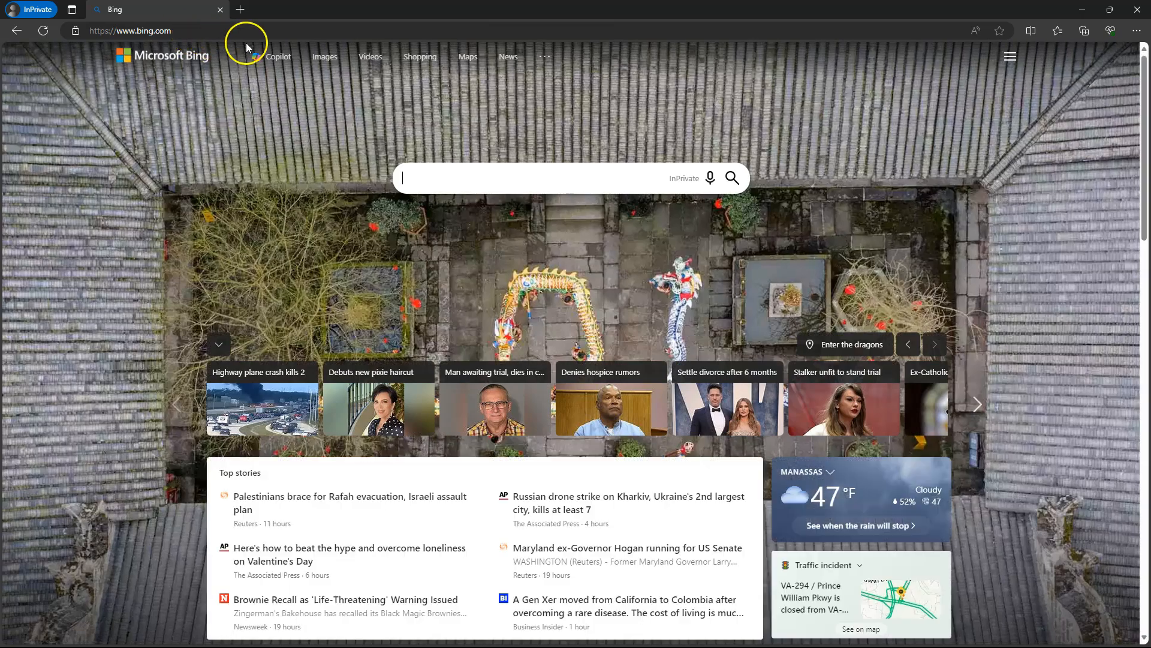
Search Bing for 'Bing AI' and bring up the Copilot chat assistant.
type("Bing AI")
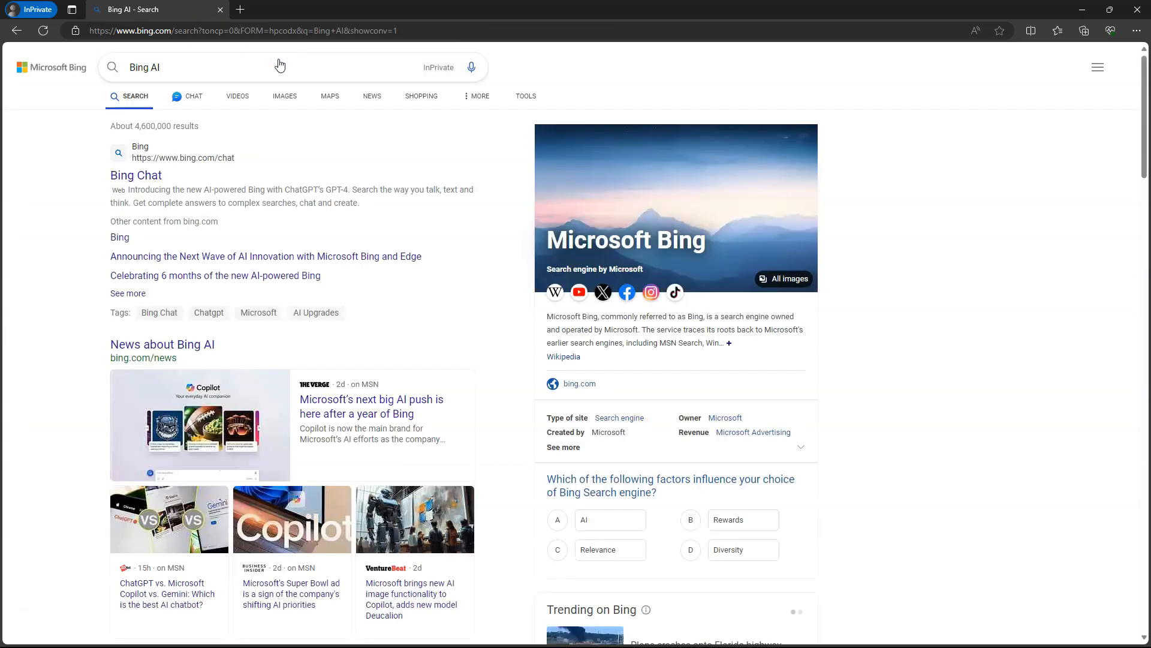
left_click(193, 96)
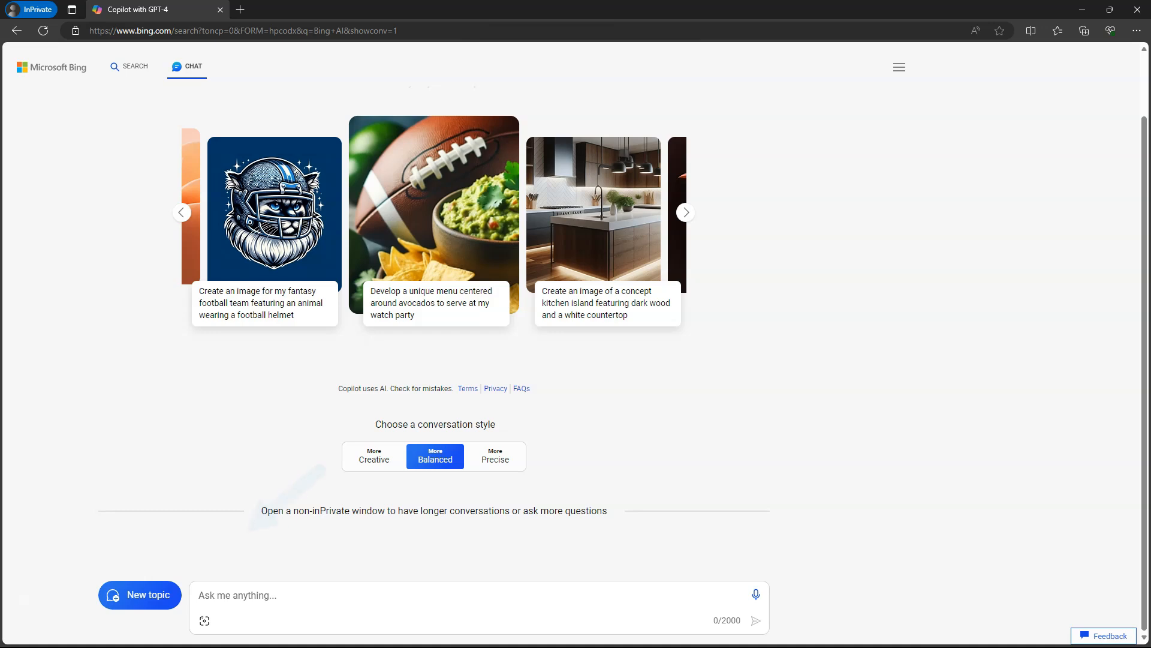
Ask Copilot for a simple two-paragraph HTML newsletter on how Satya Nadella transformed Microsoft.
type("Give me a simple newletter in html format about how satya nadella transfo")
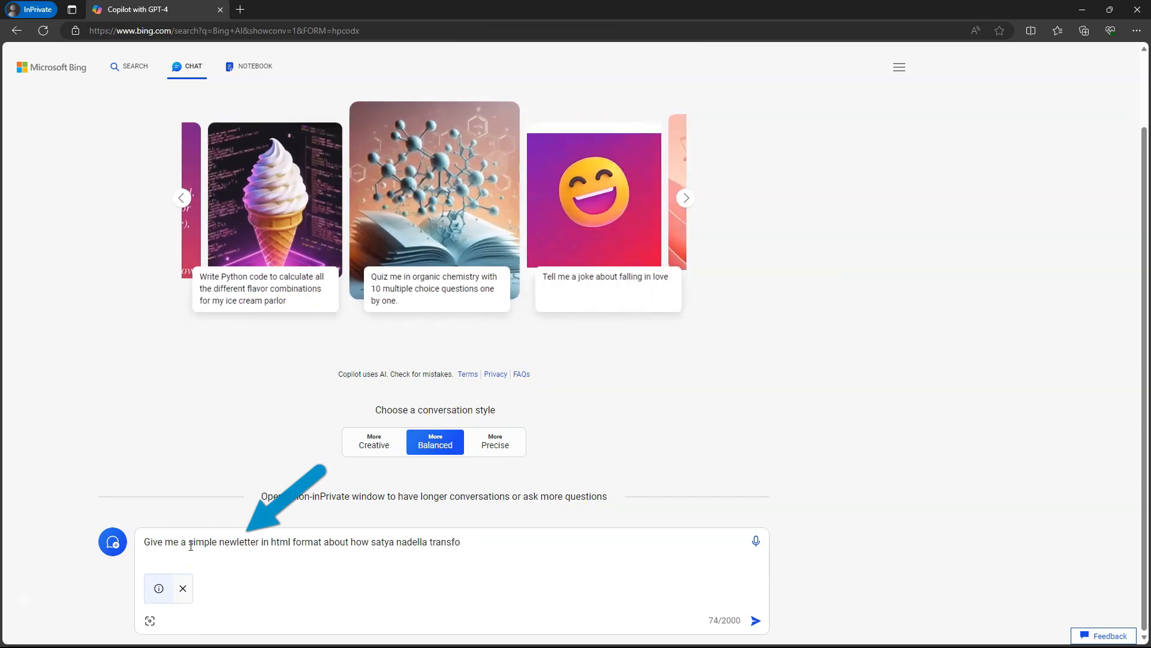
type("rmed microsoft in 2 paras")
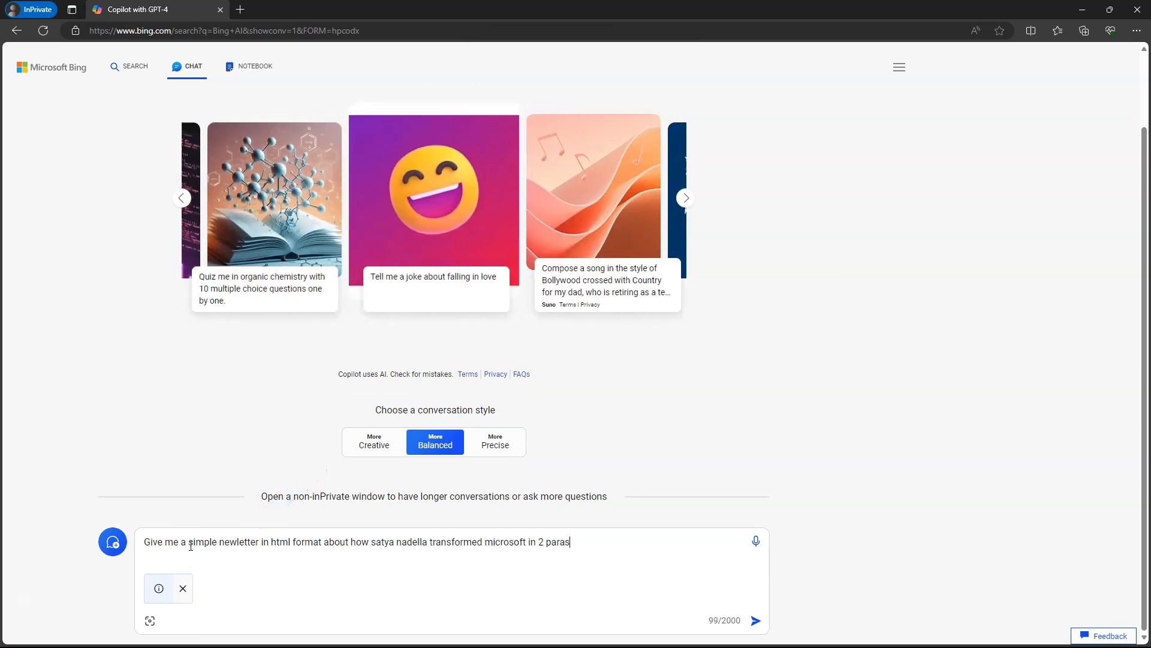
left_click(755, 620)
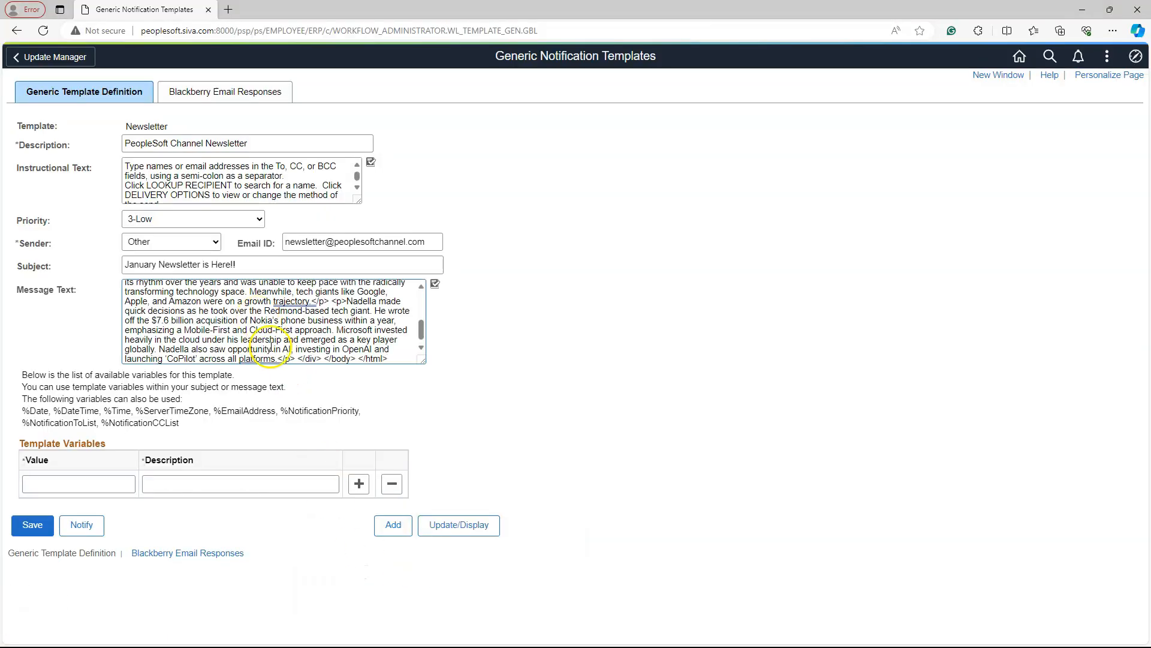
mouse_move(443, 633)
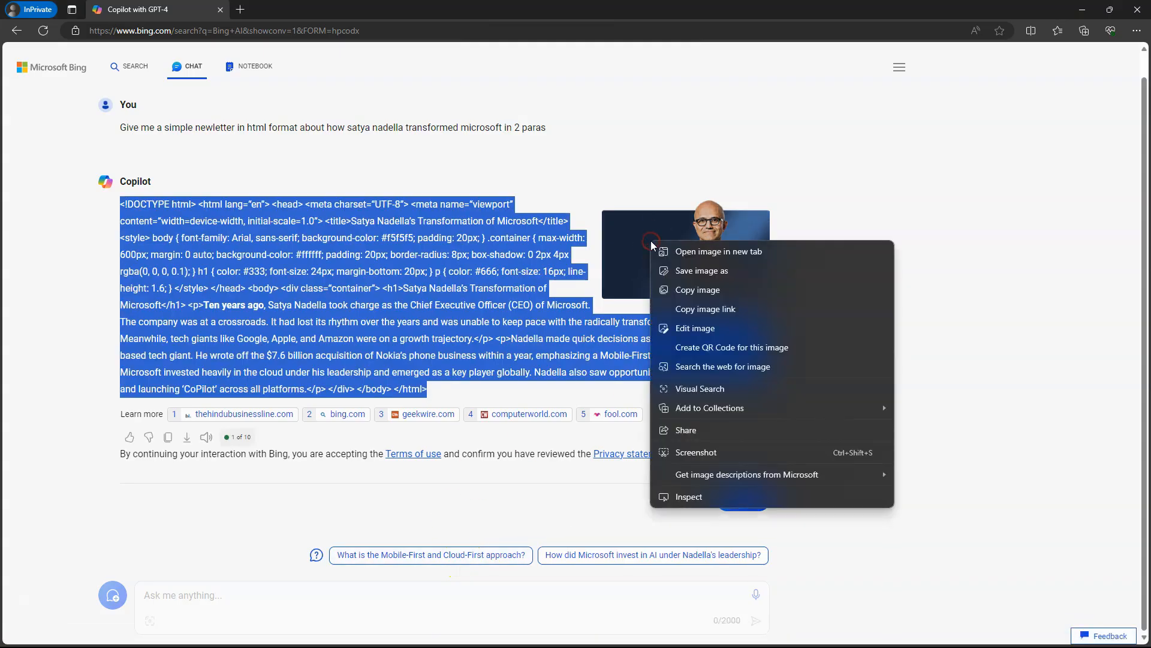
mouse_move(705, 308)
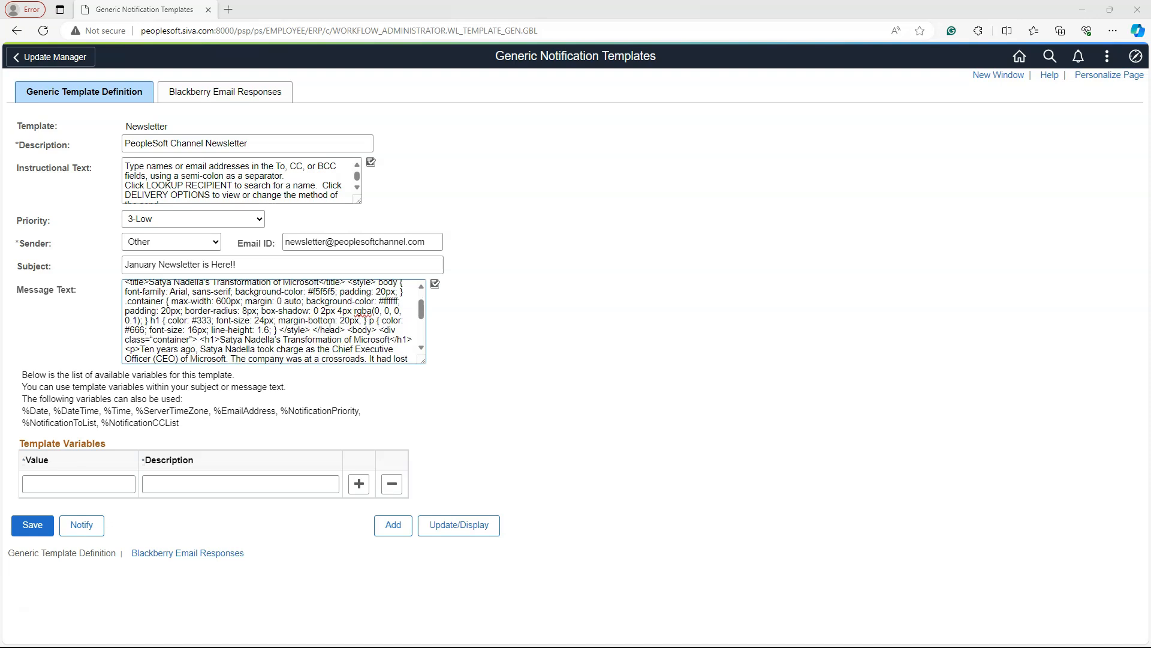
Paste Copilot's HTML newsletter with the Nadella image link into Message Text and save the template.
scroll("down", 3)
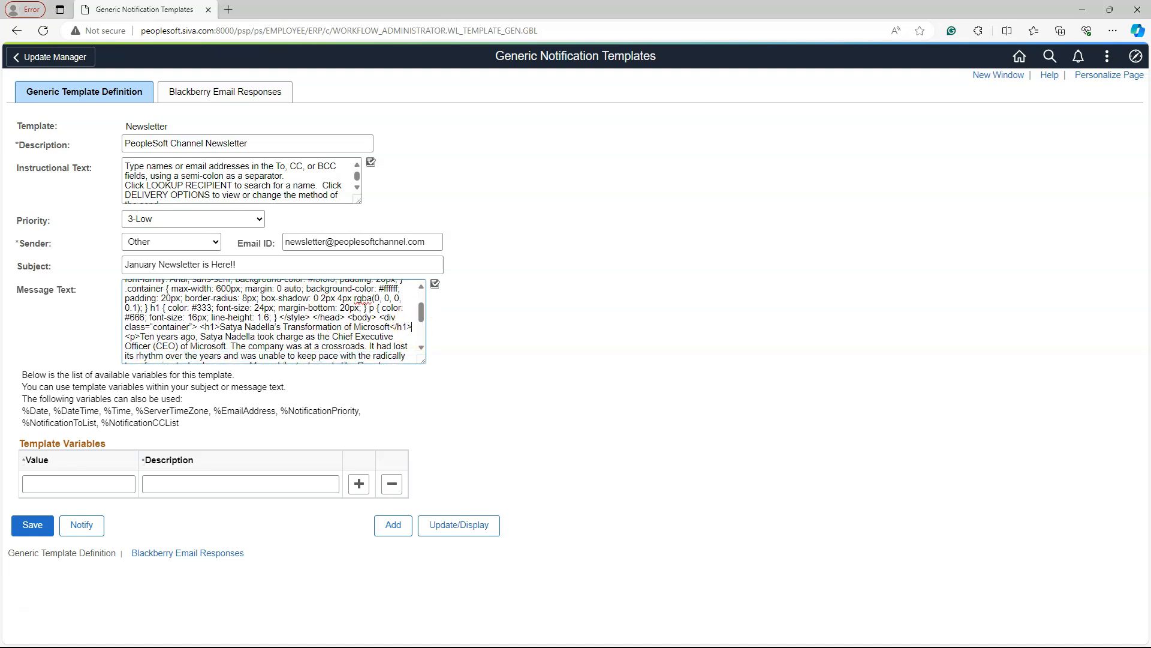
scroll("down", 3)
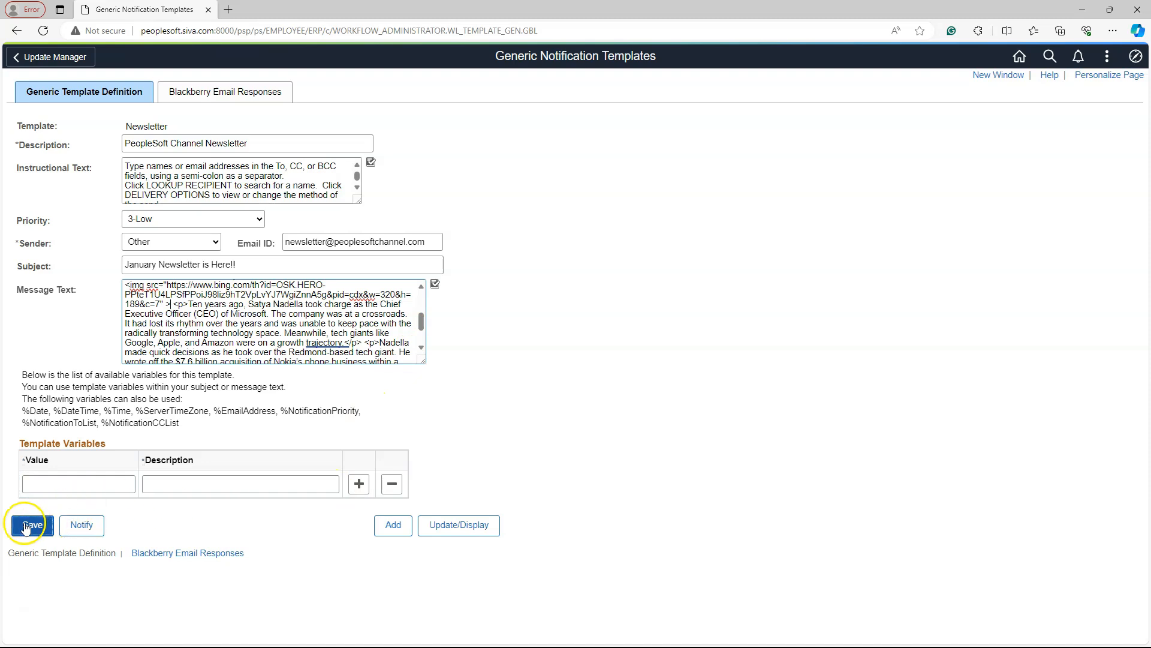
left_click(31, 524)
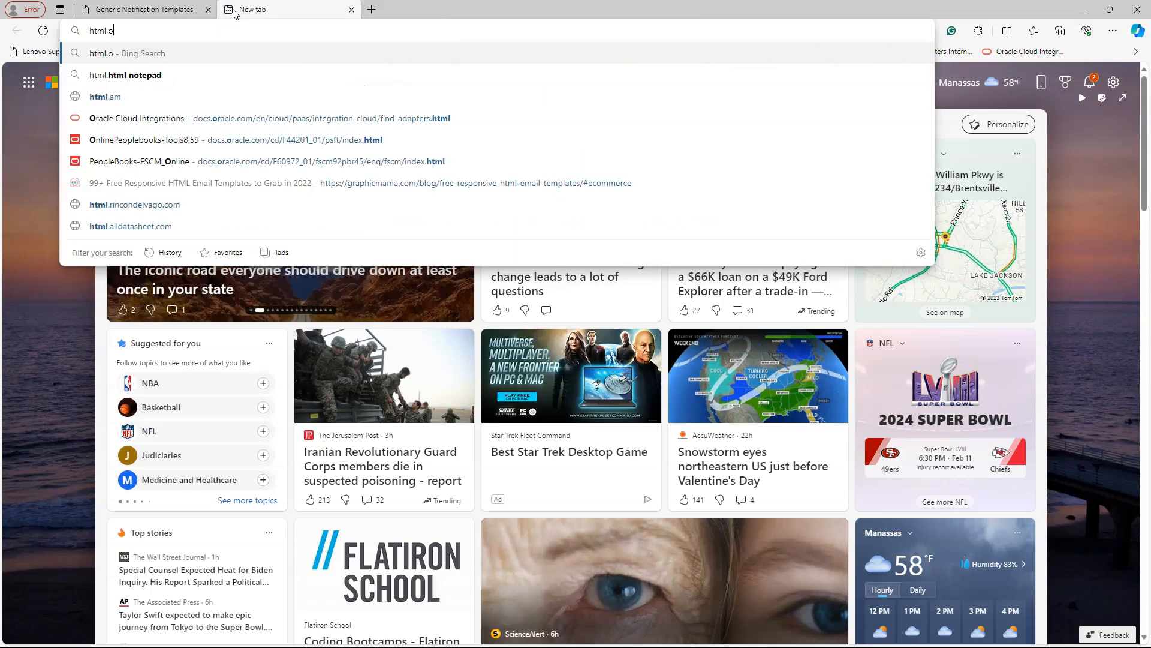
type("nlinevie")
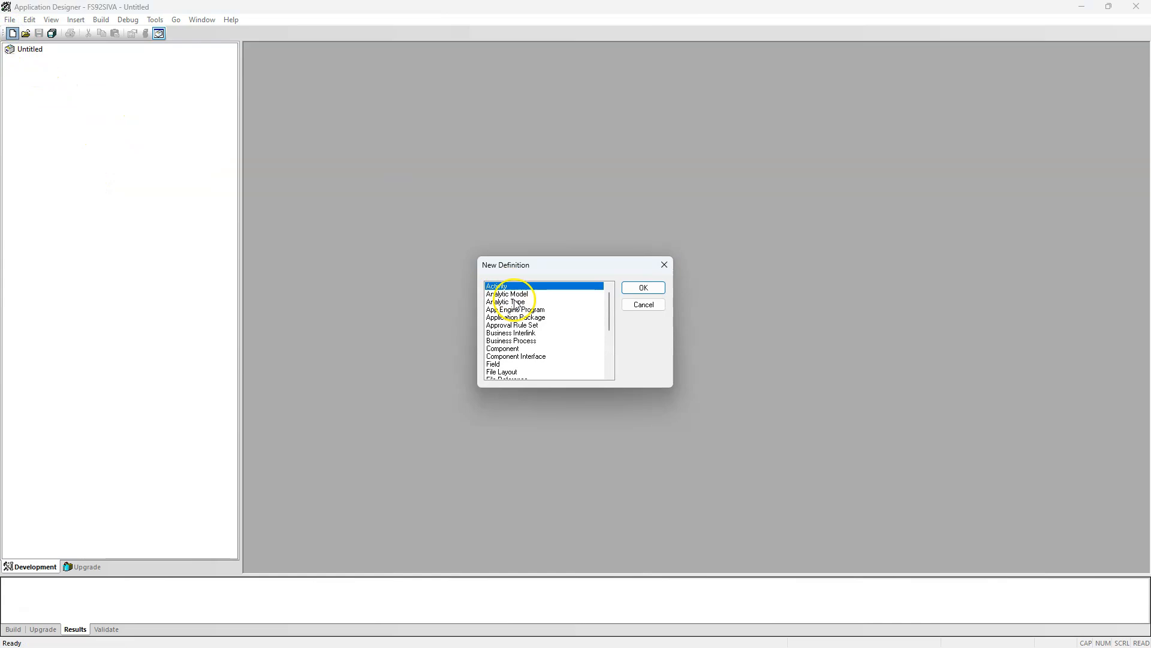
Create a new App Engine program and give Step01 an action of type PeopleCode.
left_click(515, 310)
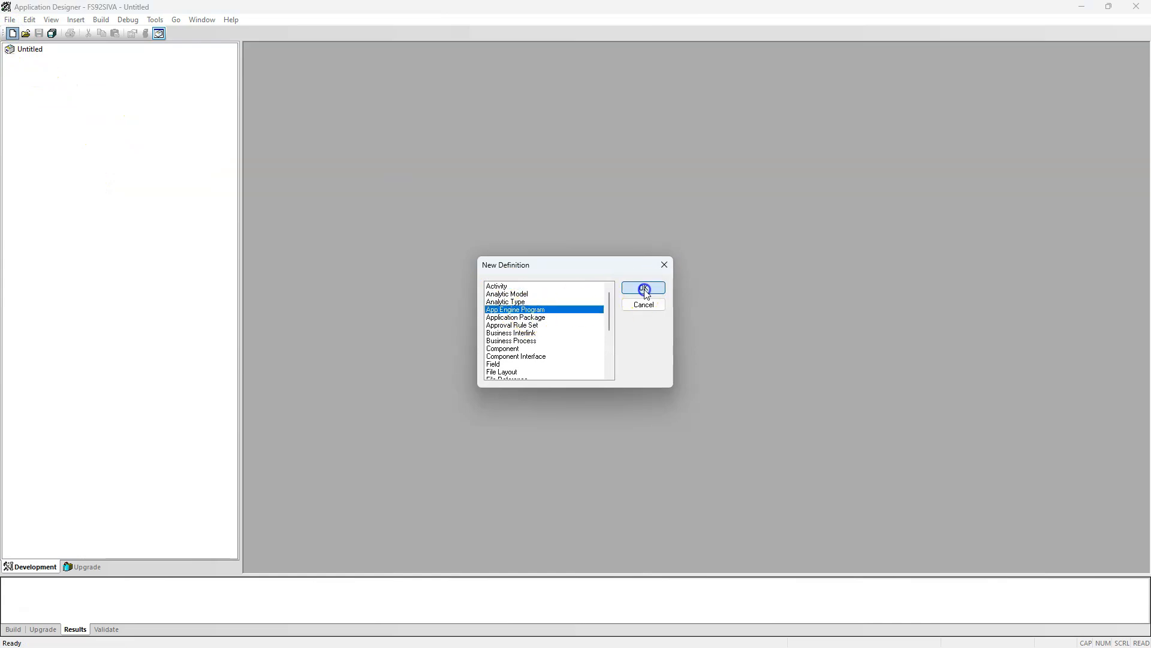
left_click(642, 287)
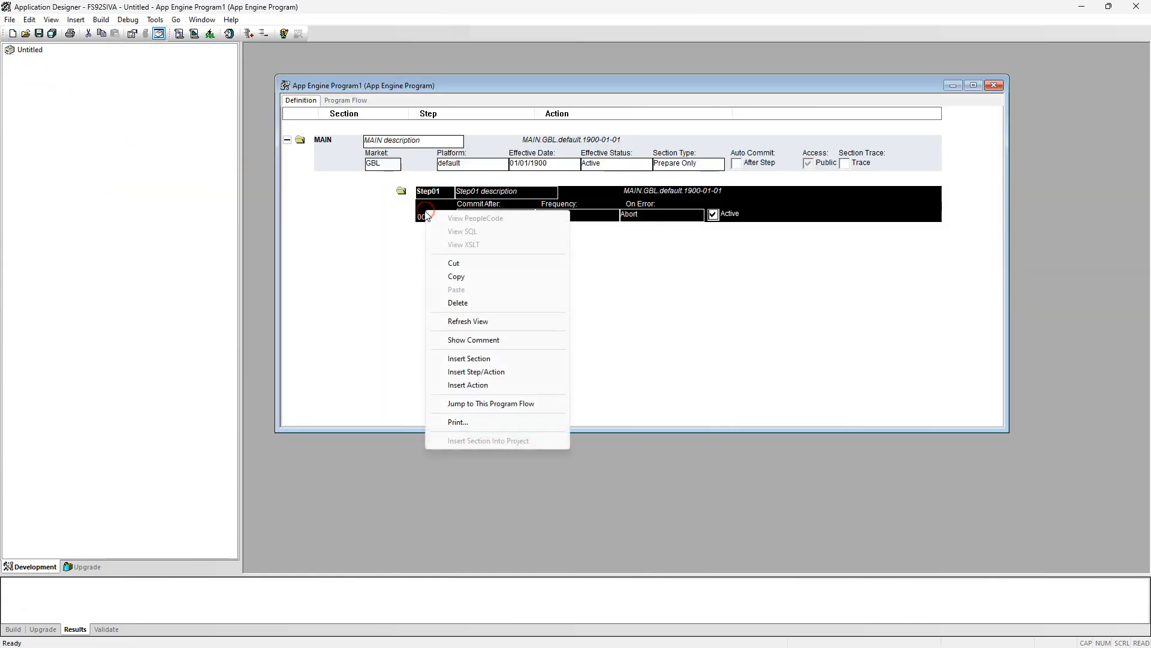
left_click(466, 384)
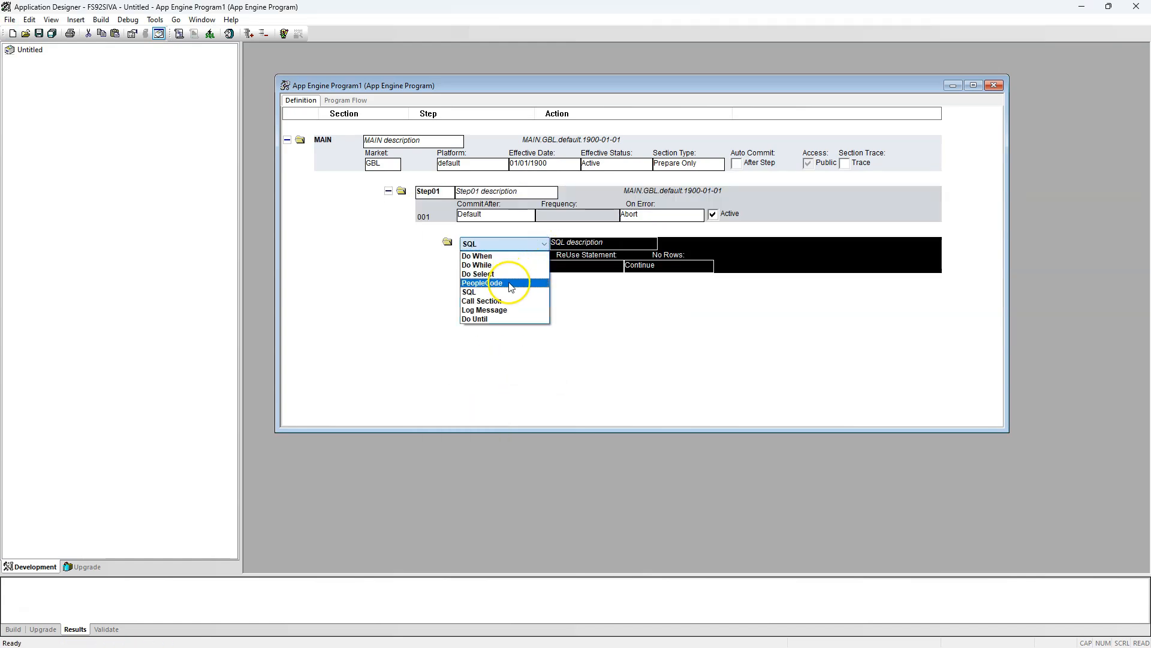
left_click(482, 283)
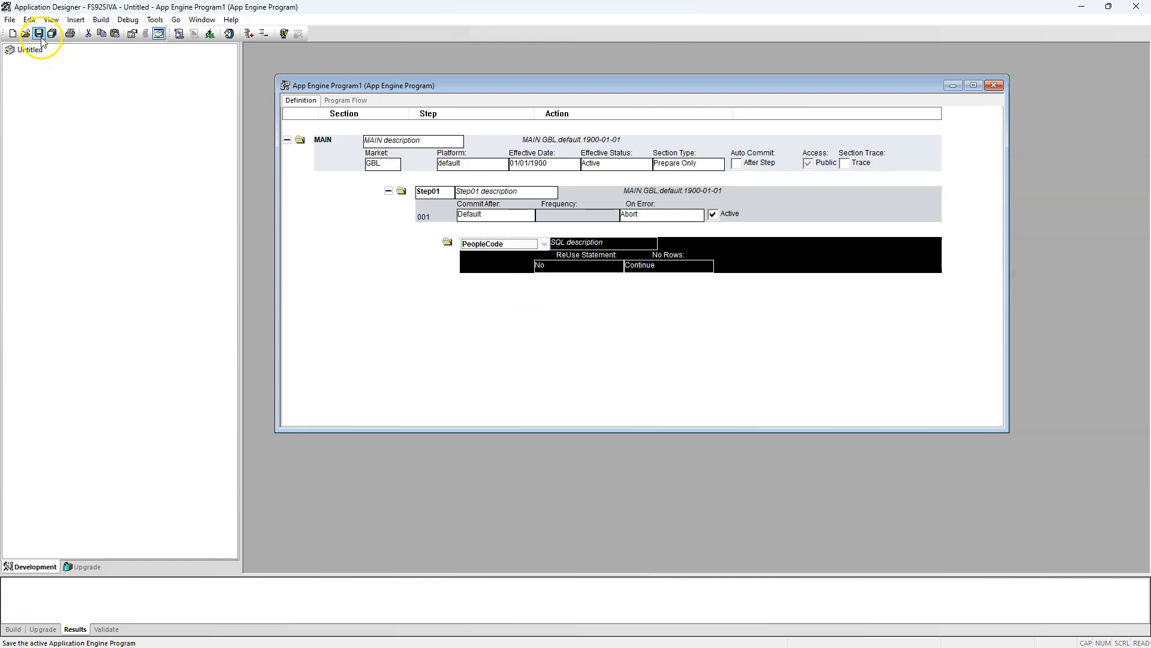
Save the new App Engine program as PC_NEWSLTR.
left_click(37, 33)
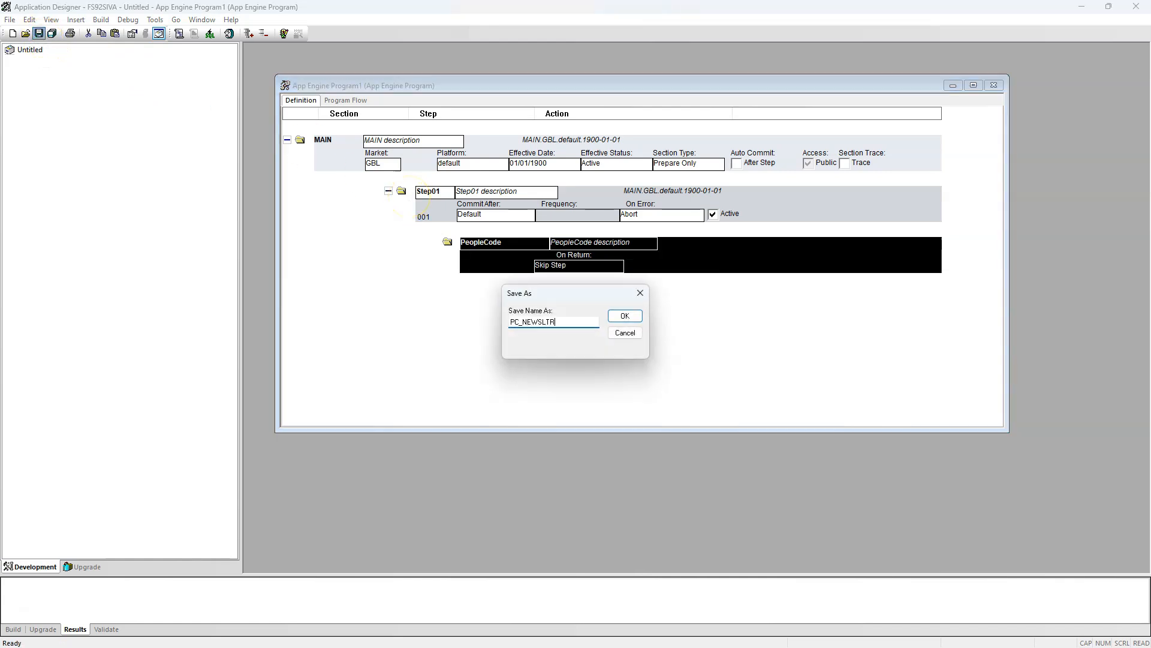
left_click(624, 315)
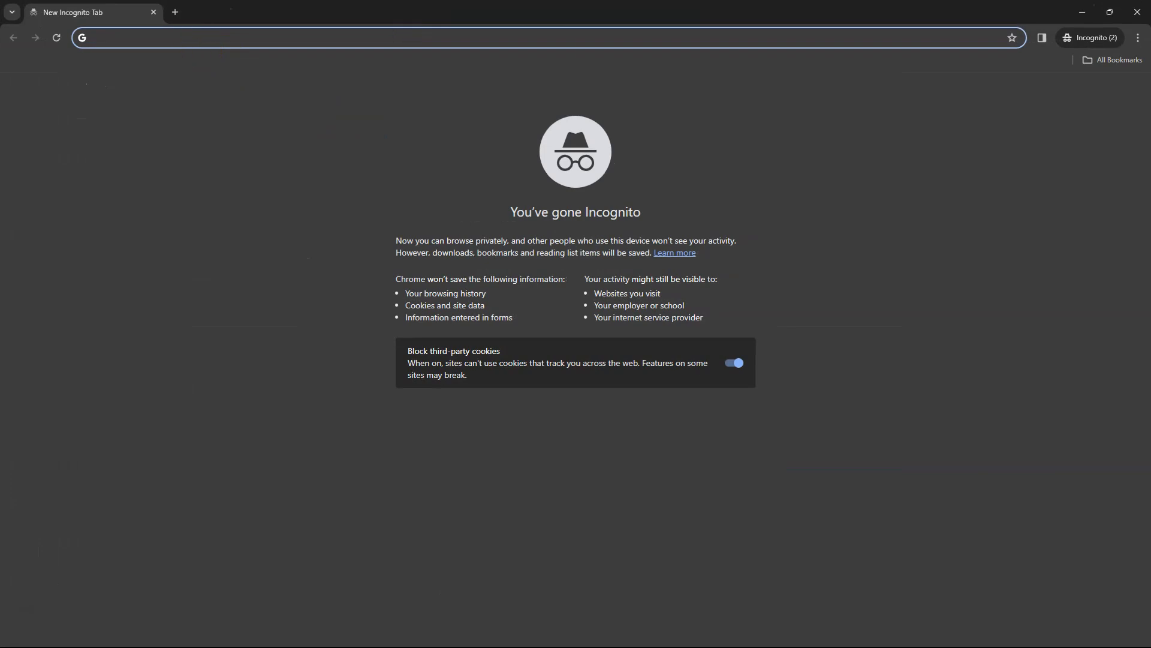
Find Oracle's Defining Generic Templates PeopleBook and copy its sample notification PeopleCode.
type("gener")
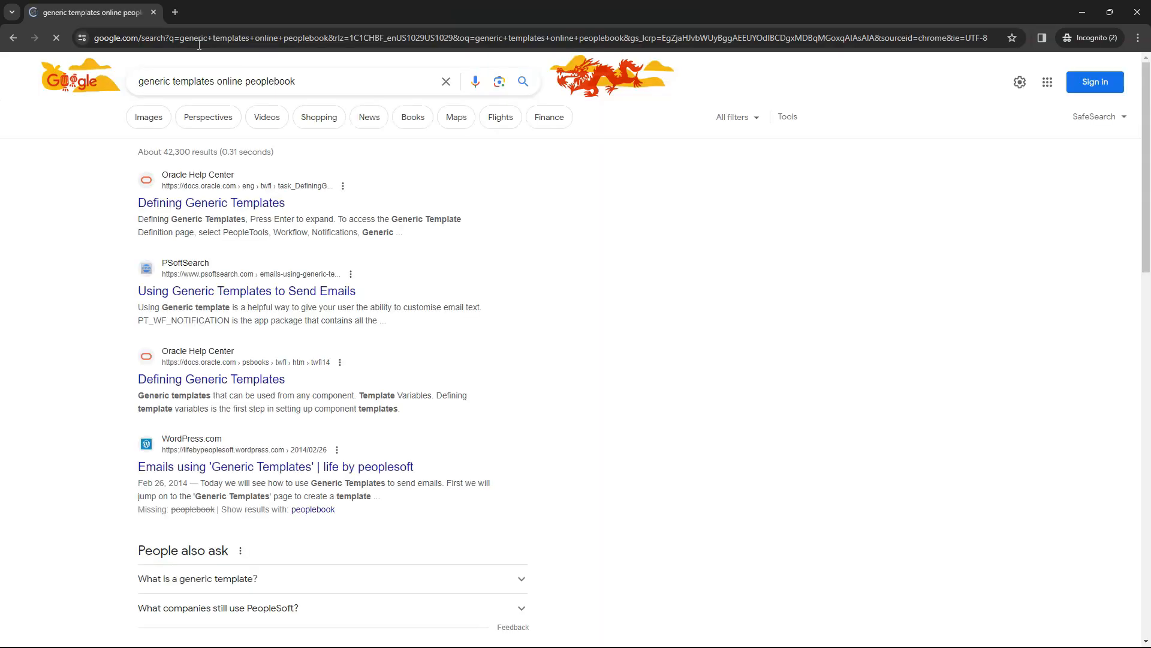
left_click(211, 203)
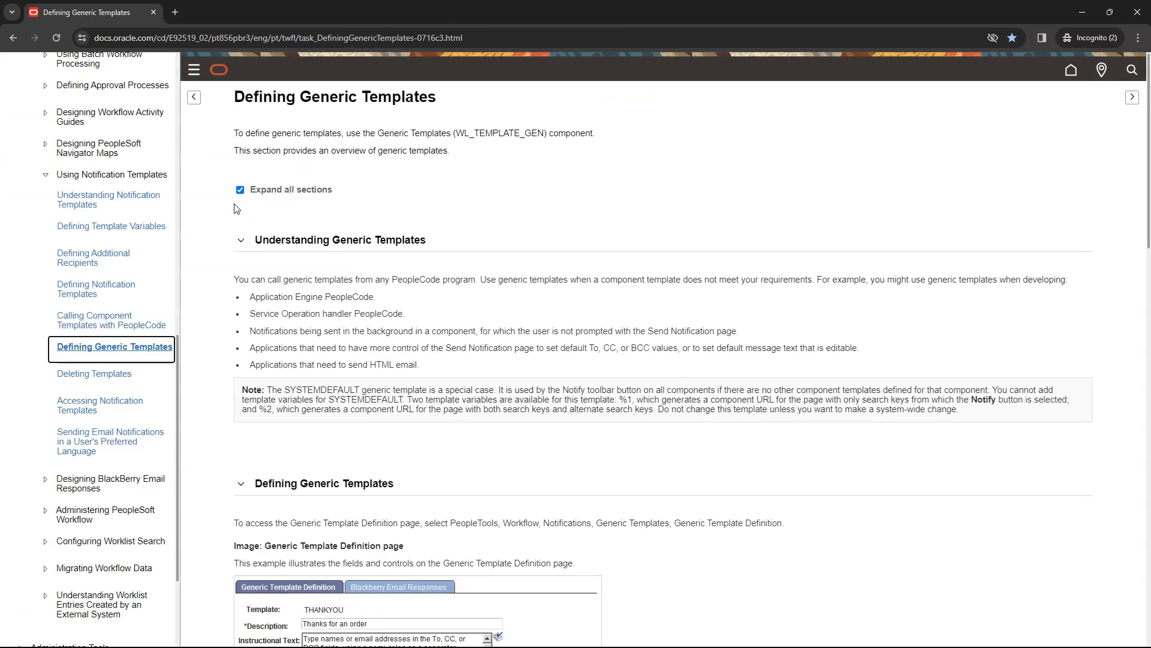
scroll("down", 3)
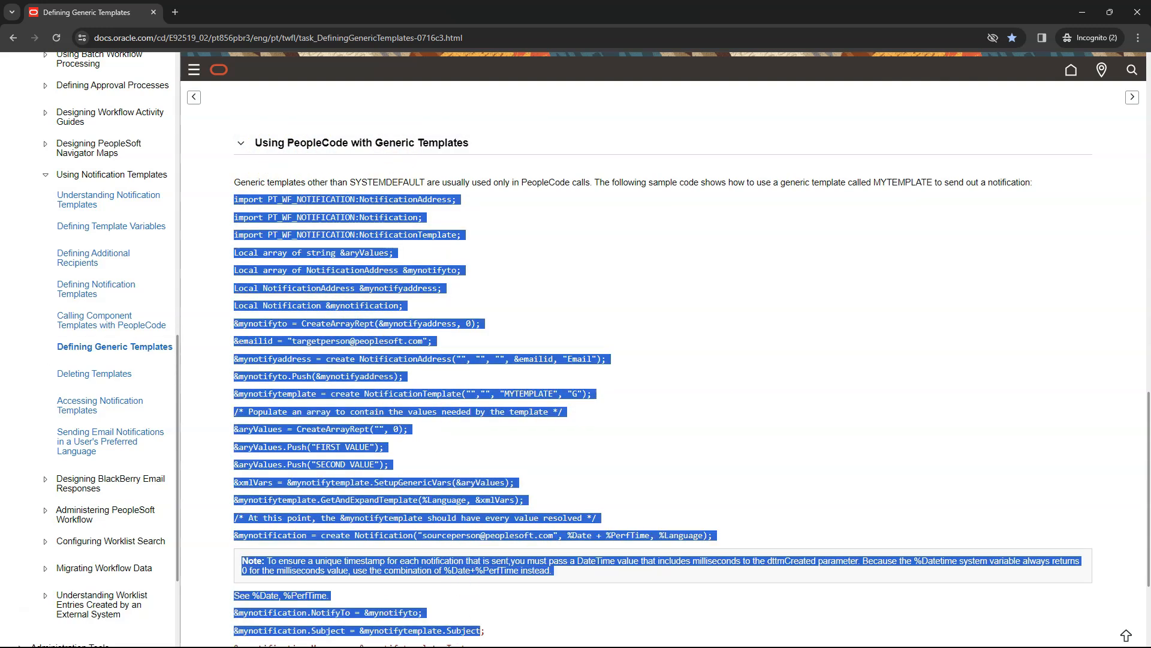
scroll("down", 3)
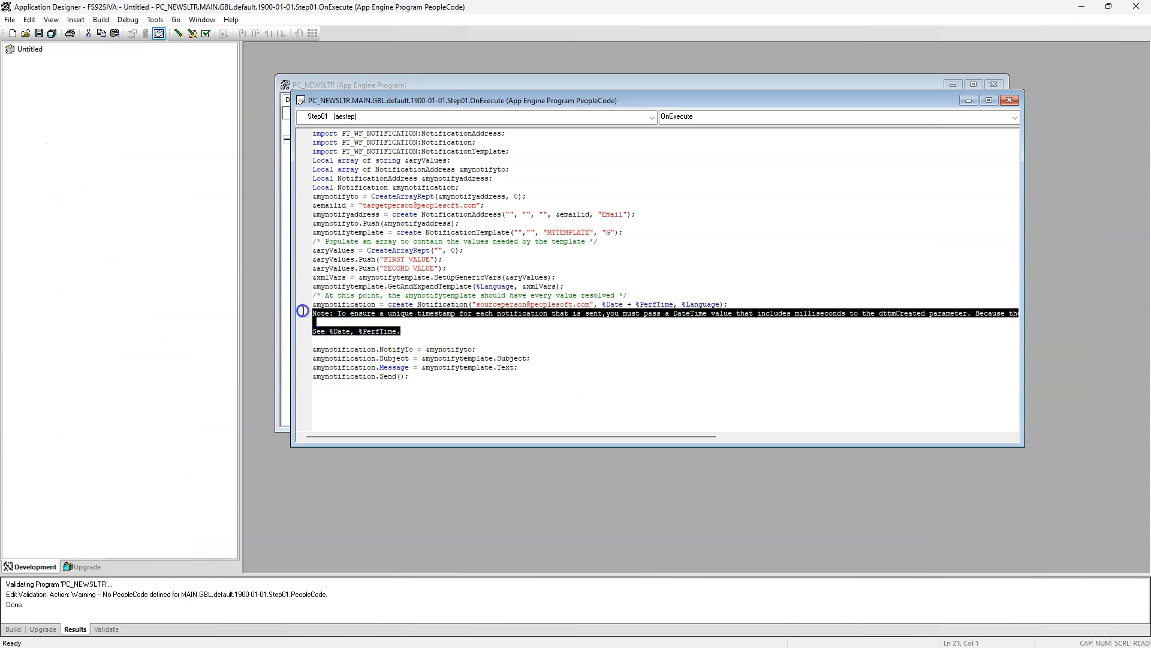
Delete the stray documentation Note lines from the pasted Step01 PeopleCode.
key("Delete")
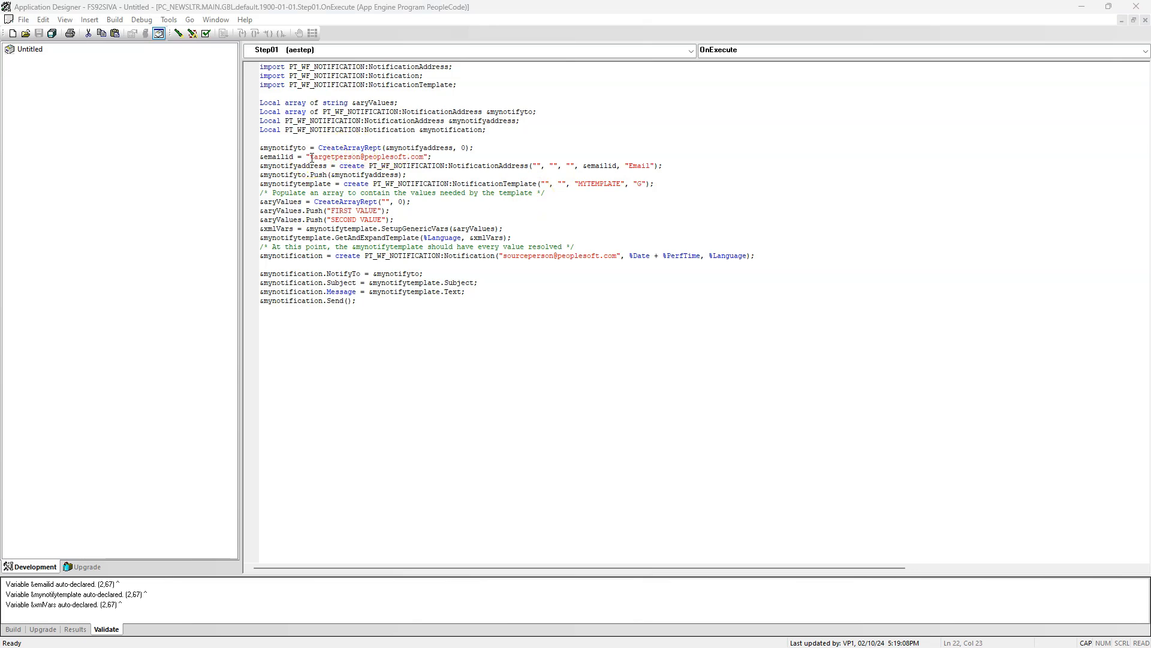
Point the code at recipient gopeoplesoft, template Newsletter, and ContentType 'text/html; charset=UTF-8'.
double_click(338, 156)
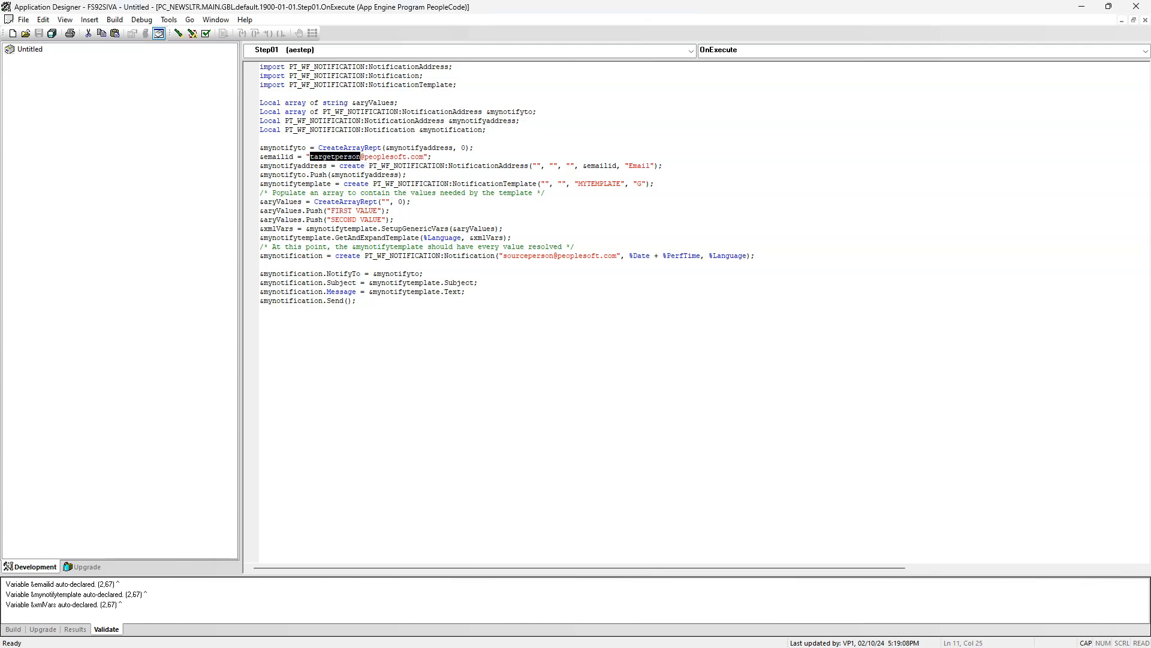
type("gopeoplesofter")
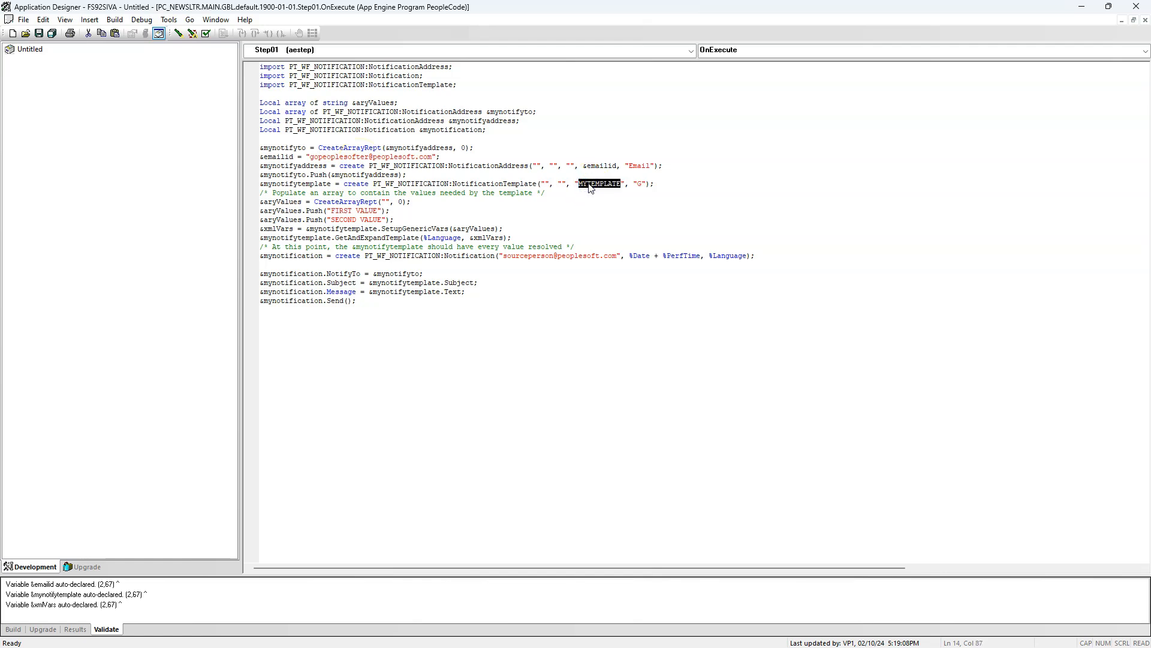
type("Newsletter")
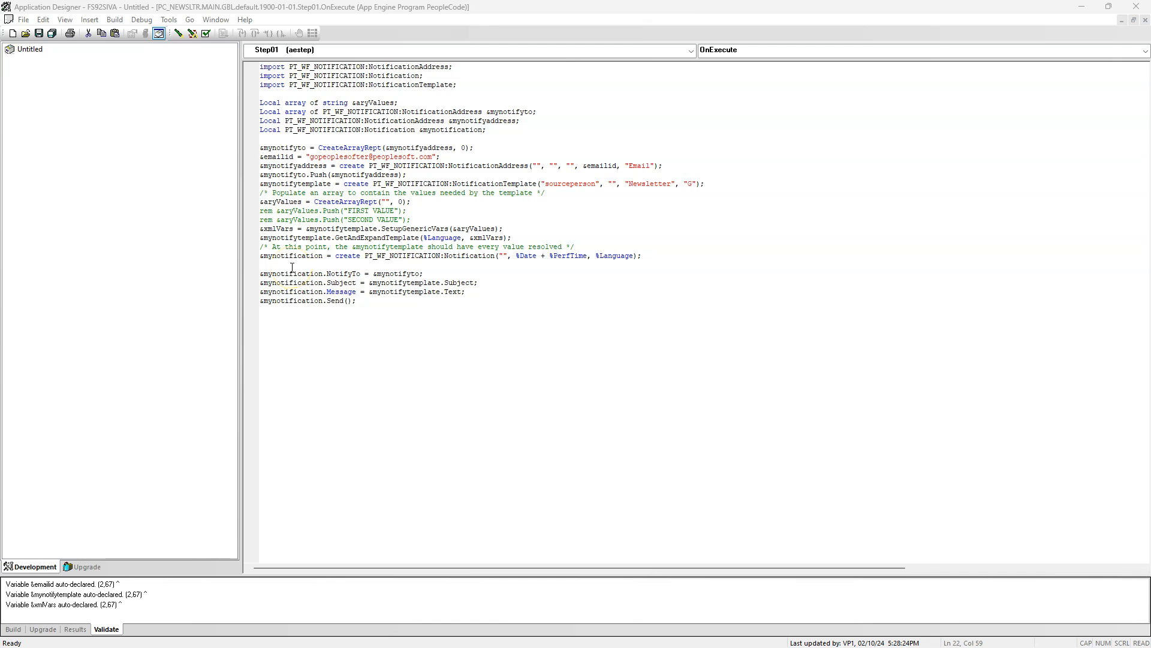
type("&mynotification.ContentType = \"Content-type: text/html; charset=UTF-8\";")
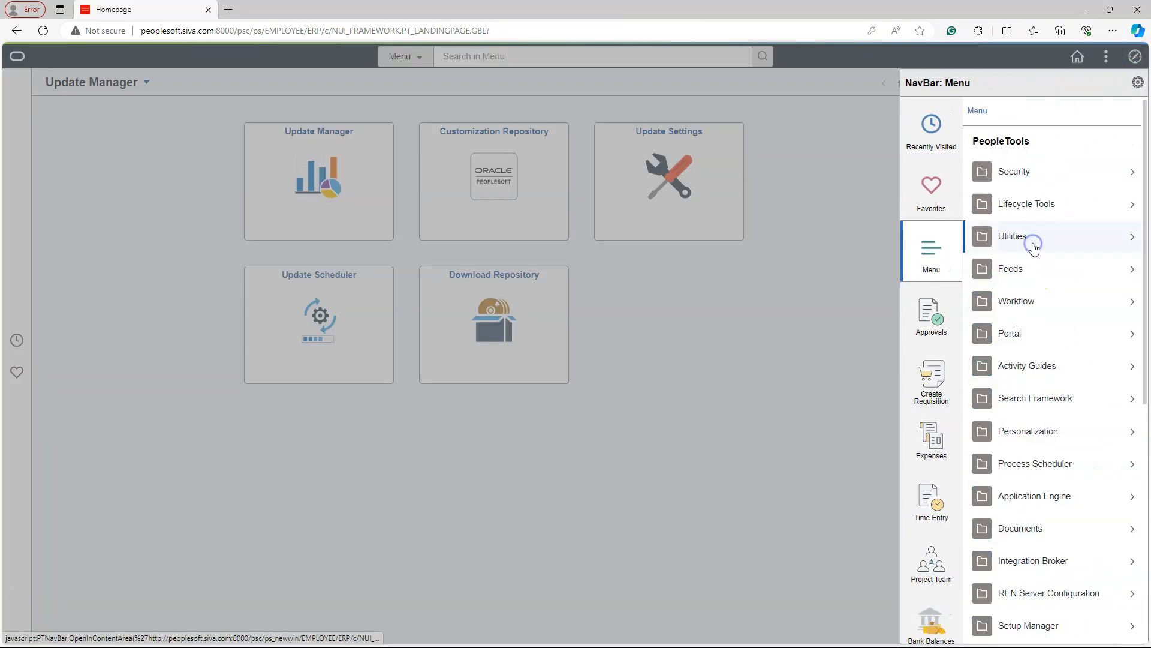
Navigate to PeopleTools > Process Scheduler > Process Scheduler Processes.
left_click(1035, 463)
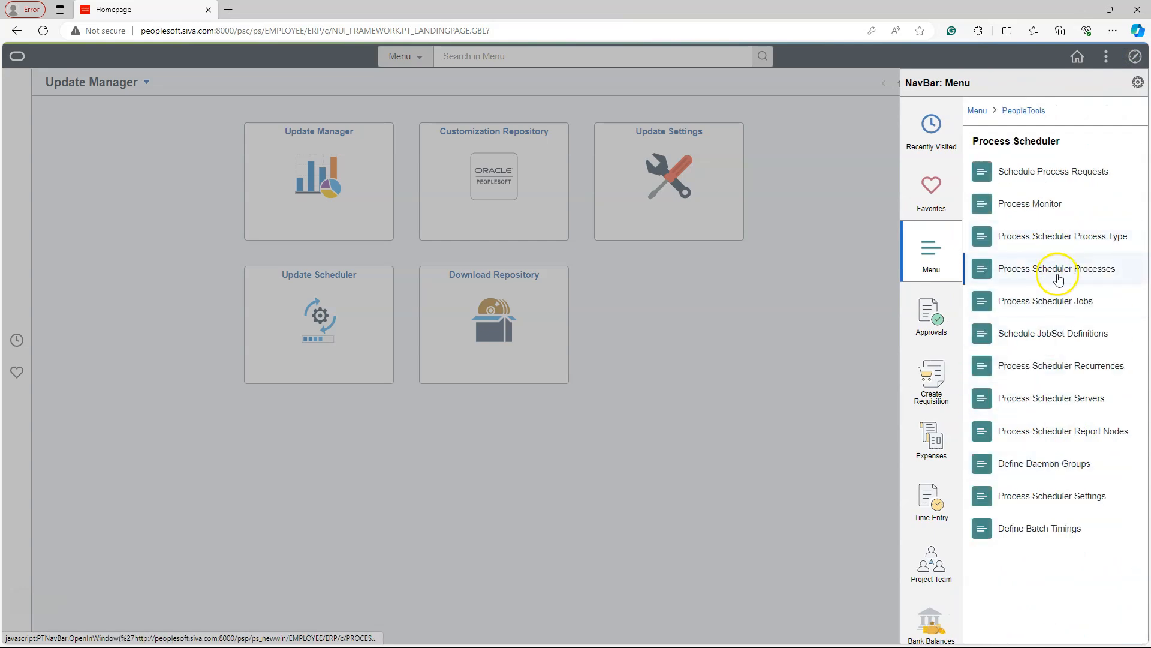
left_click(1064, 268)
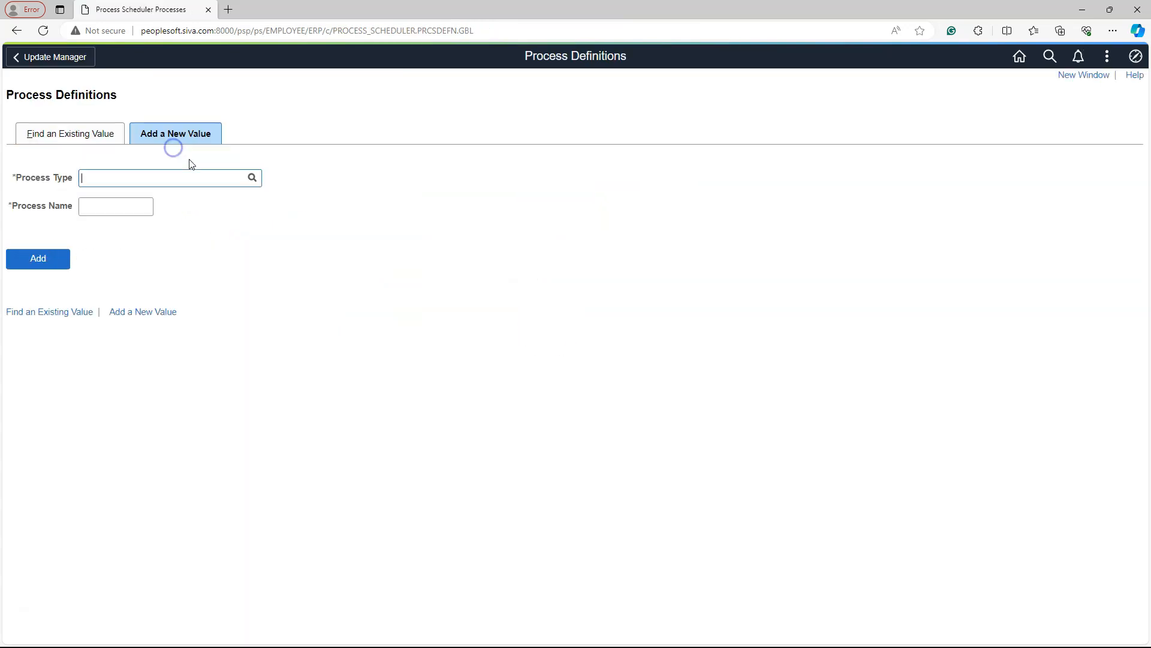
Add Application Engine process PC_NEWSLTR with description News Letter.
type("aPP")
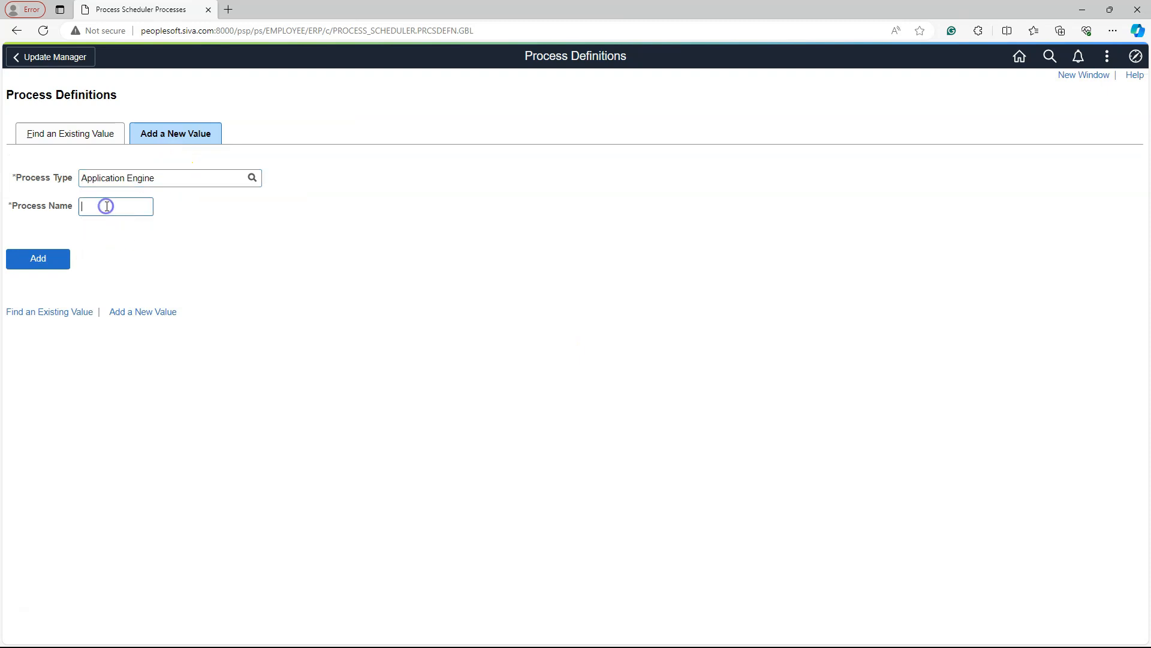
type("p")
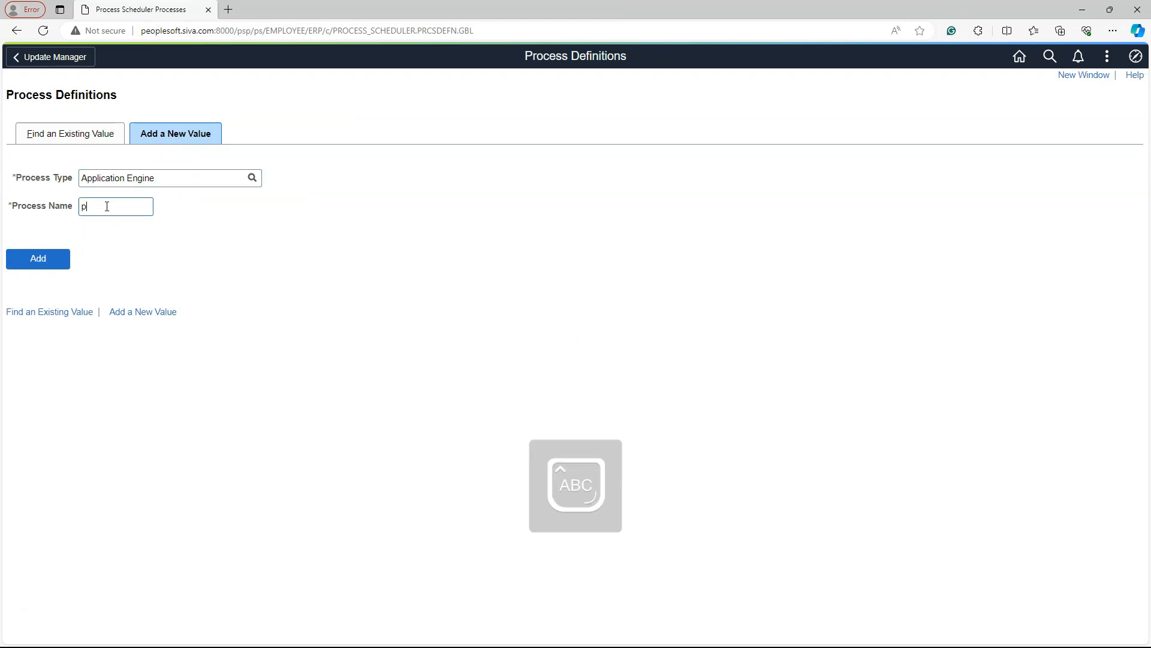
left_click(38, 259)
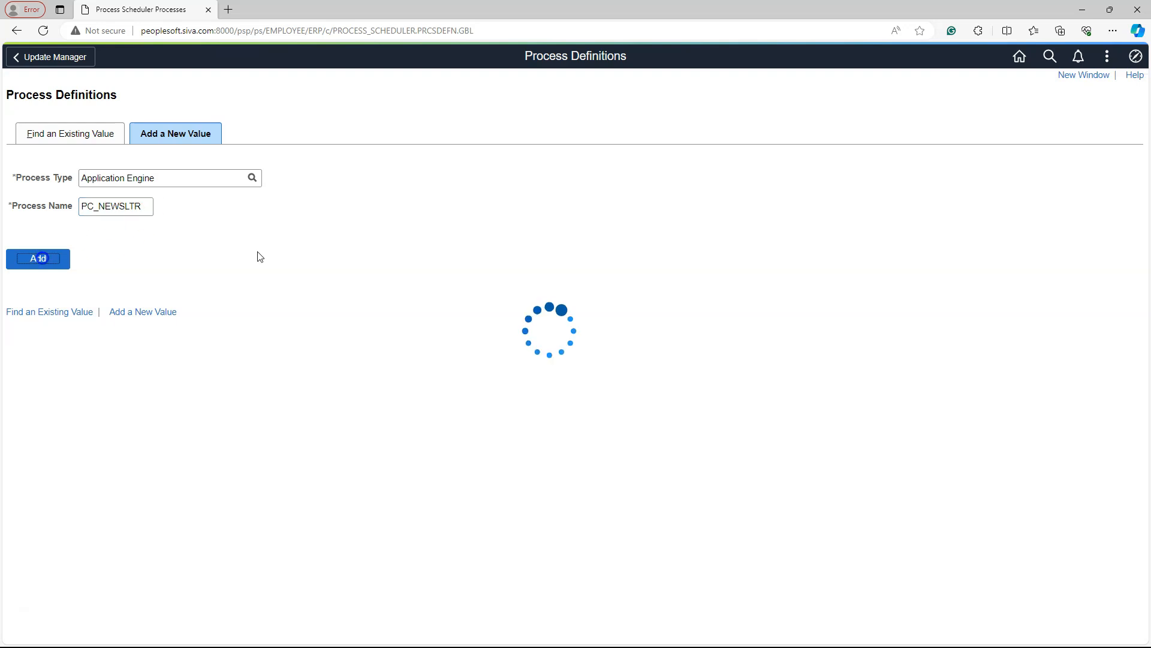
left_click(37, 259)
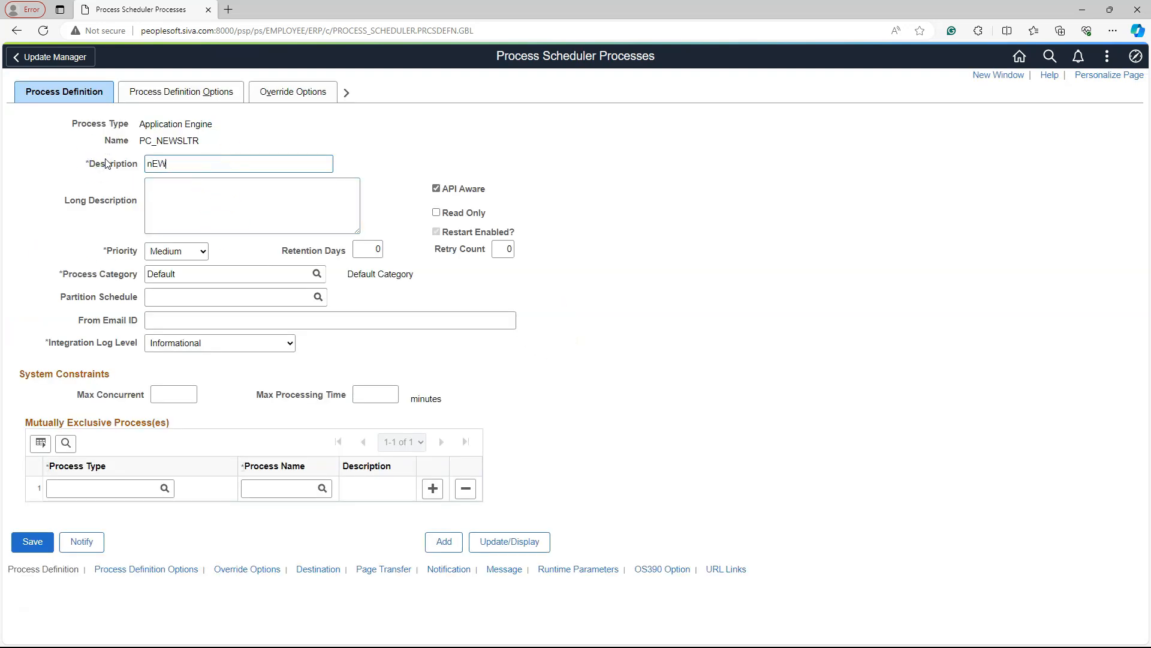
type("New")
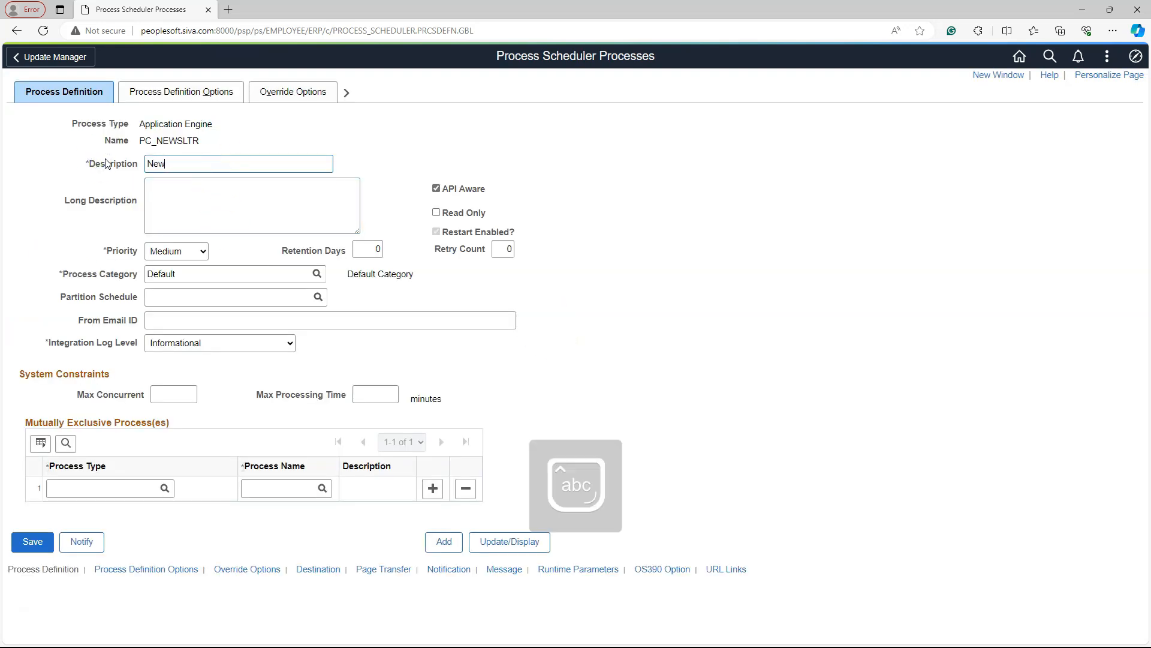
type("News Letter")
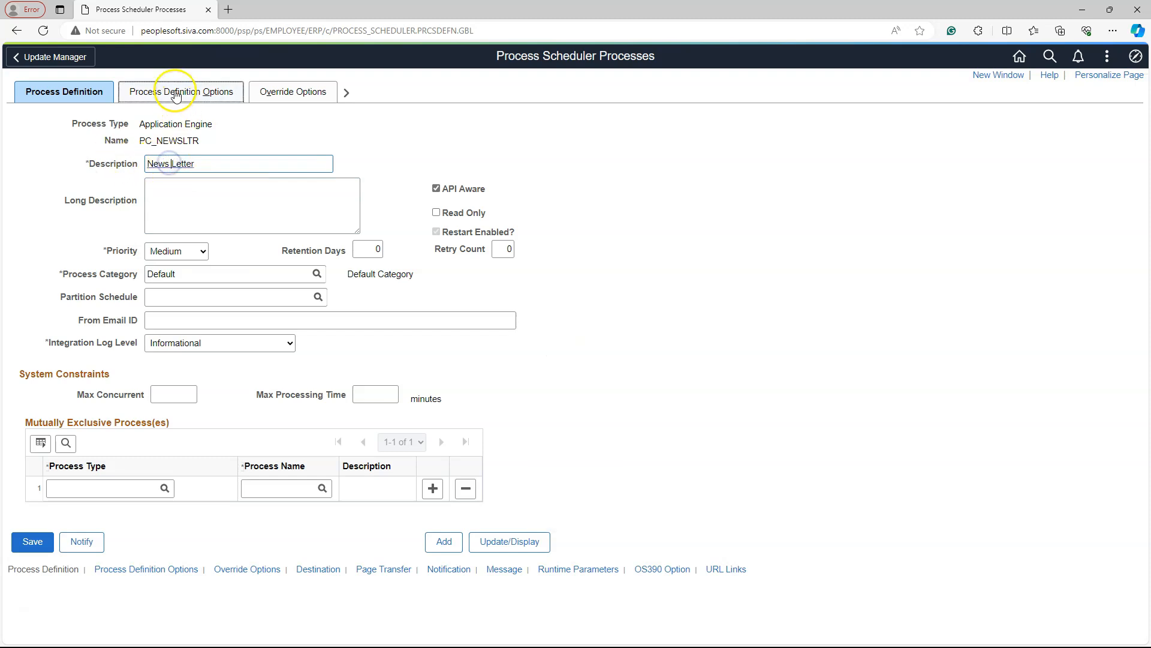
Allow component PRCSMULTI and process group FSALL on the definition options and save.
left_click(179, 91)
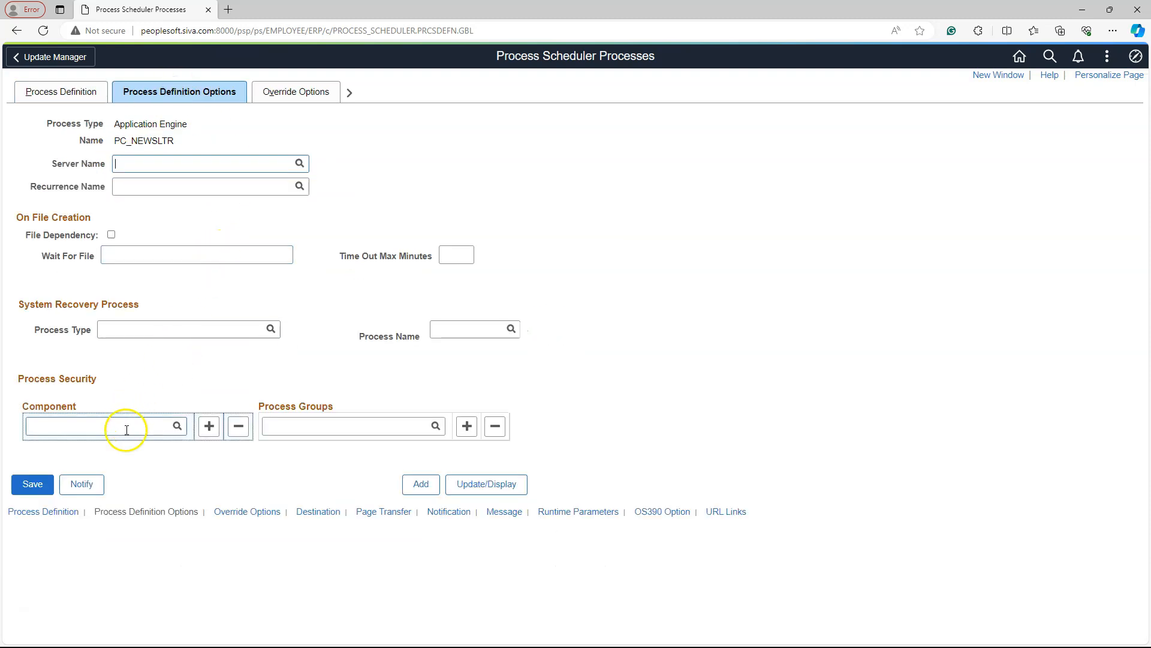
type("PRCSMULTI")
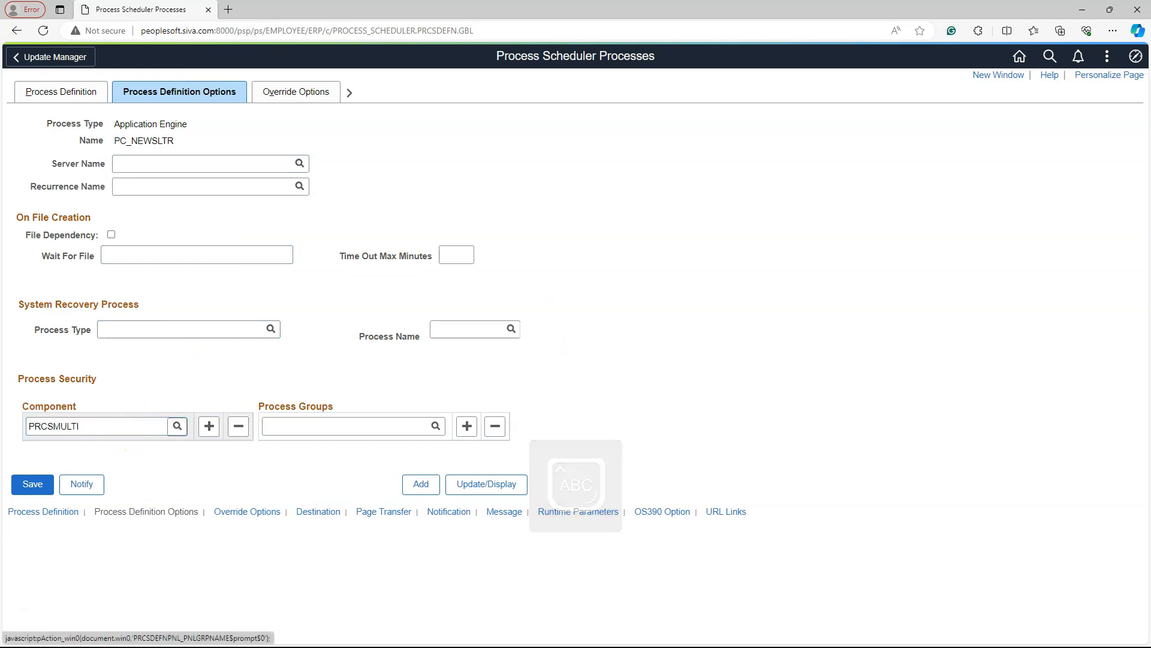
left_click(345, 426)
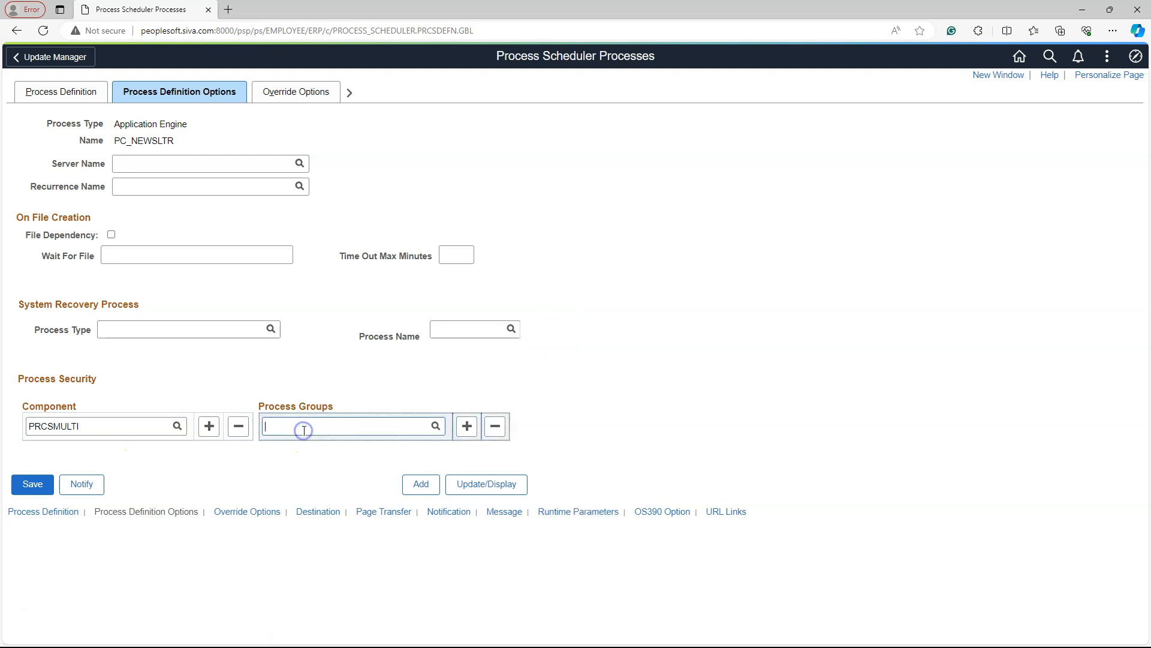
type("F")
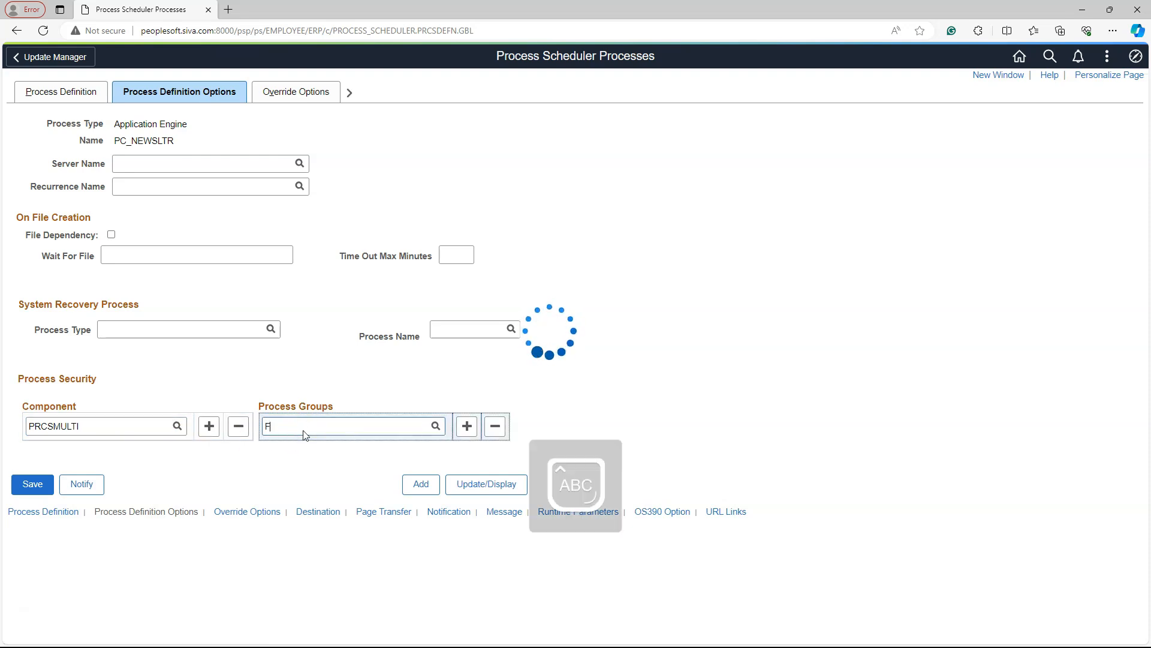
type("SALL")
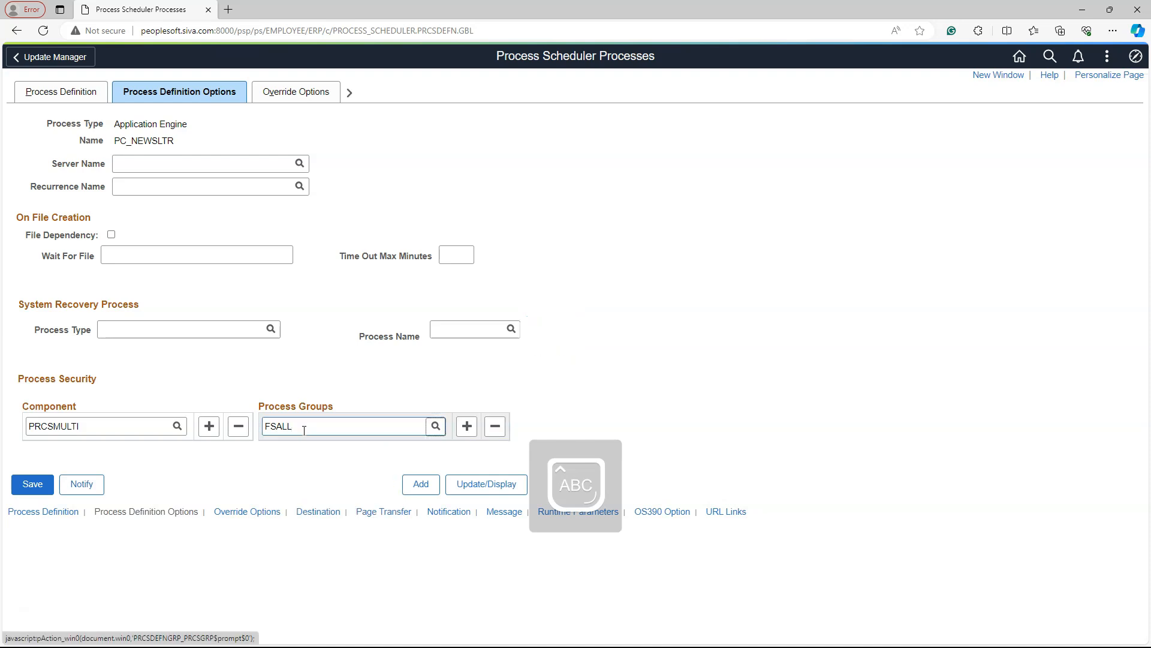
left_click(31, 483)
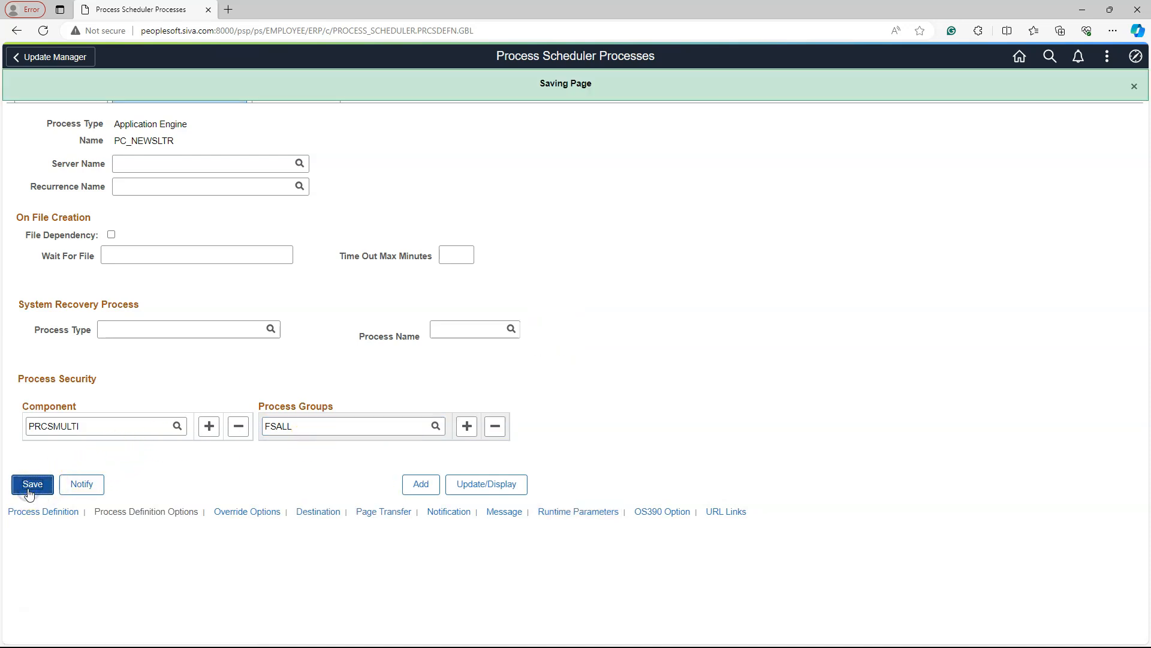
left_click(1136, 56)
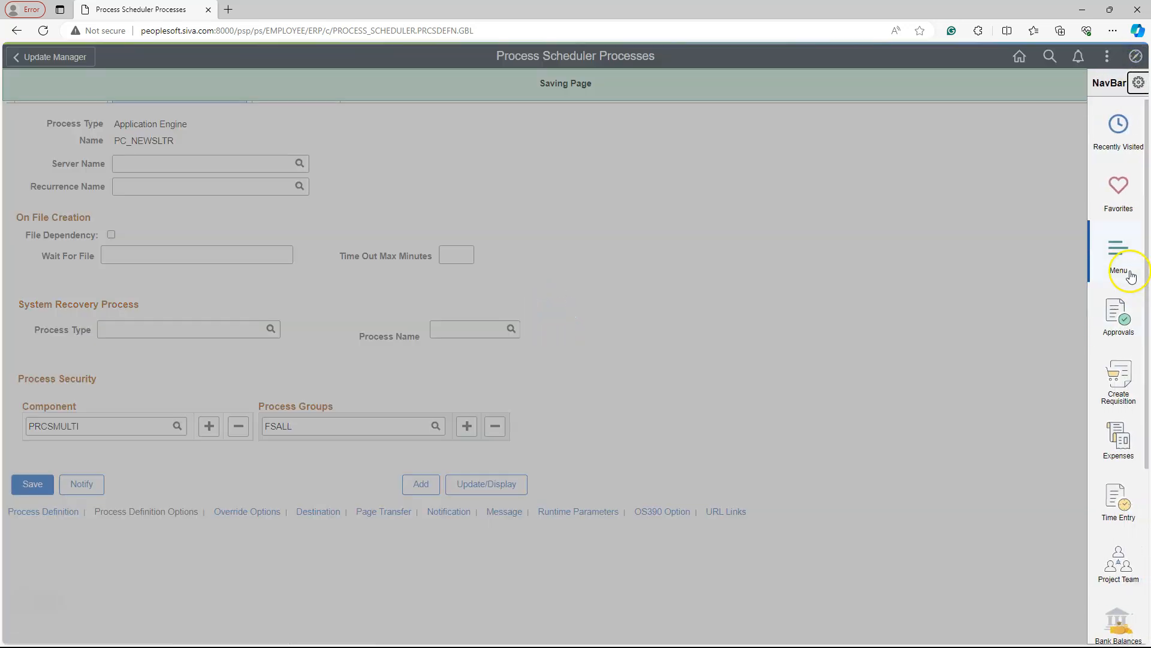
Go to Schedule Process Requests and add a new run control named Demo.
left_click(1117, 253)
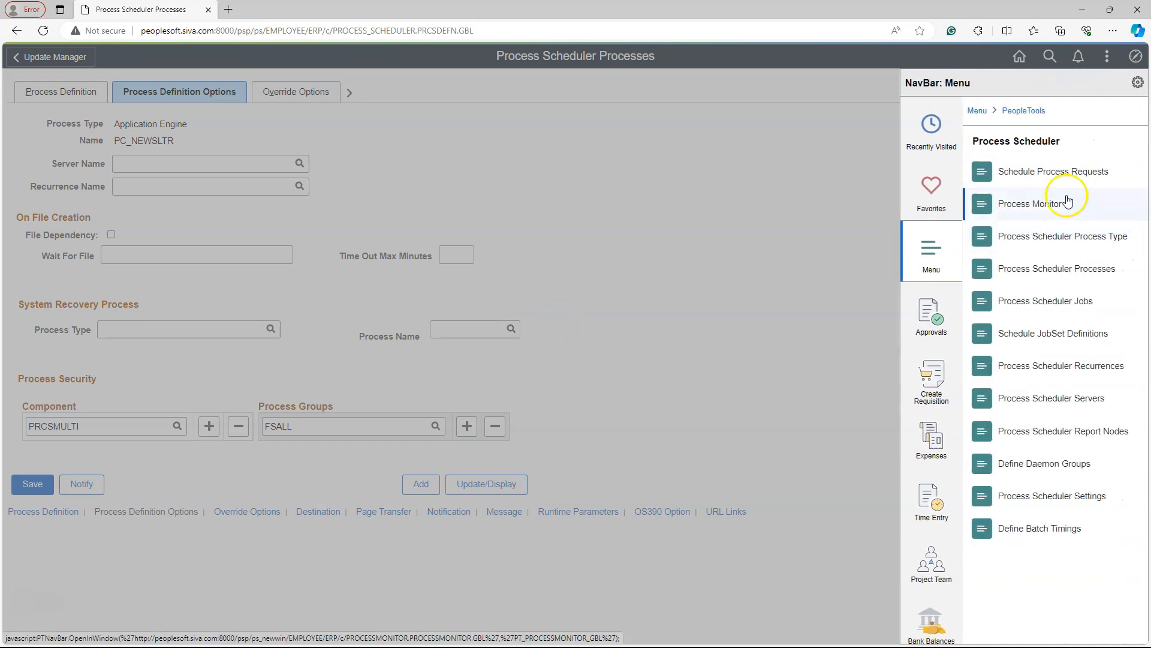
mouse_move(1058, 172)
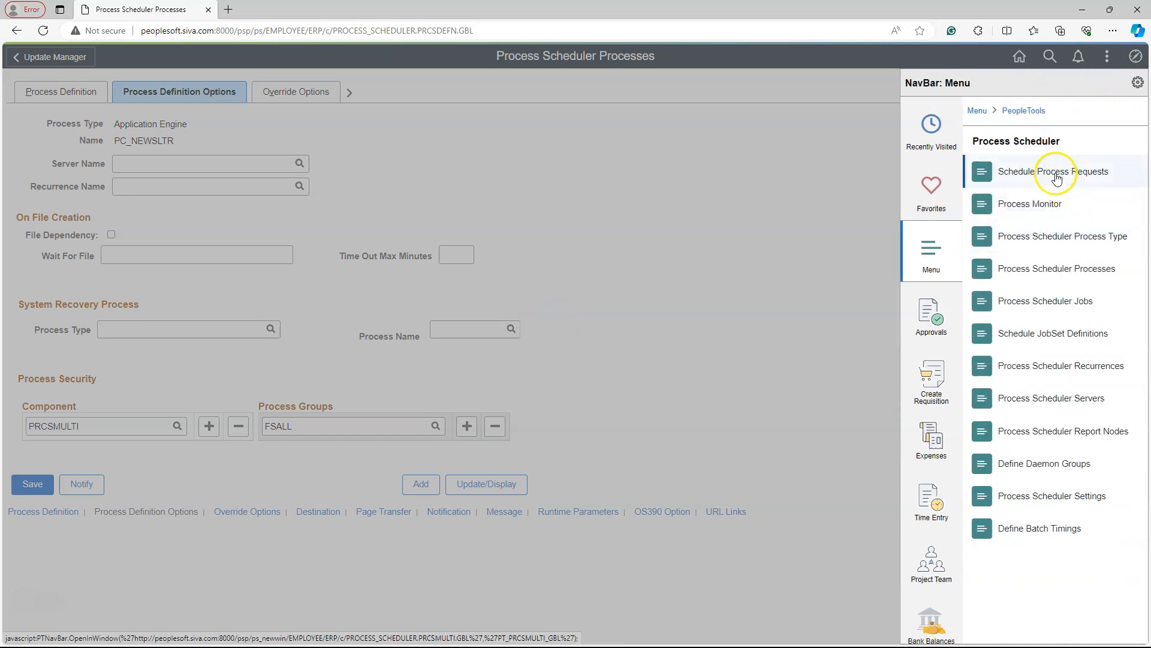
left_click(1054, 171)
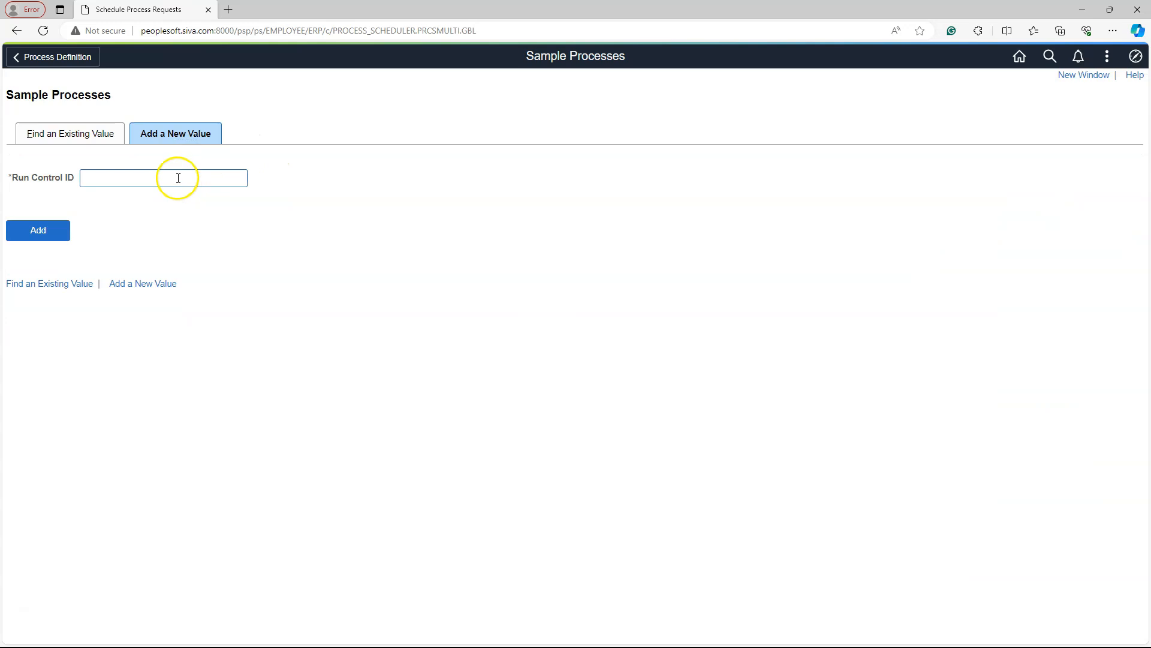
type("Demo")
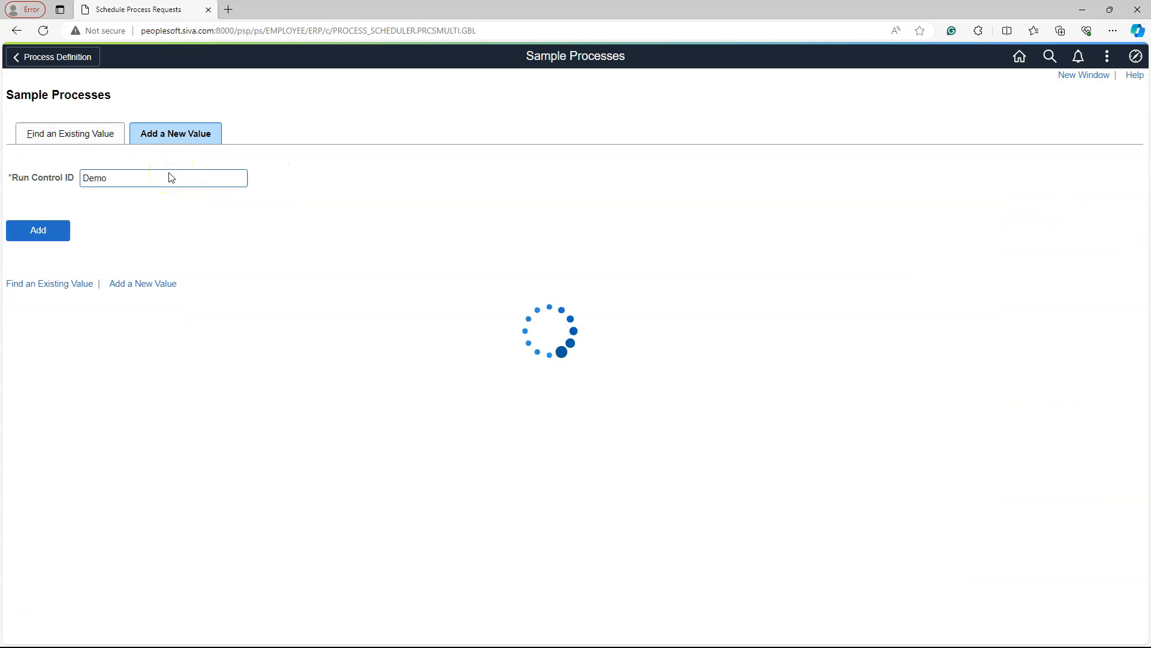
left_click(37, 230)
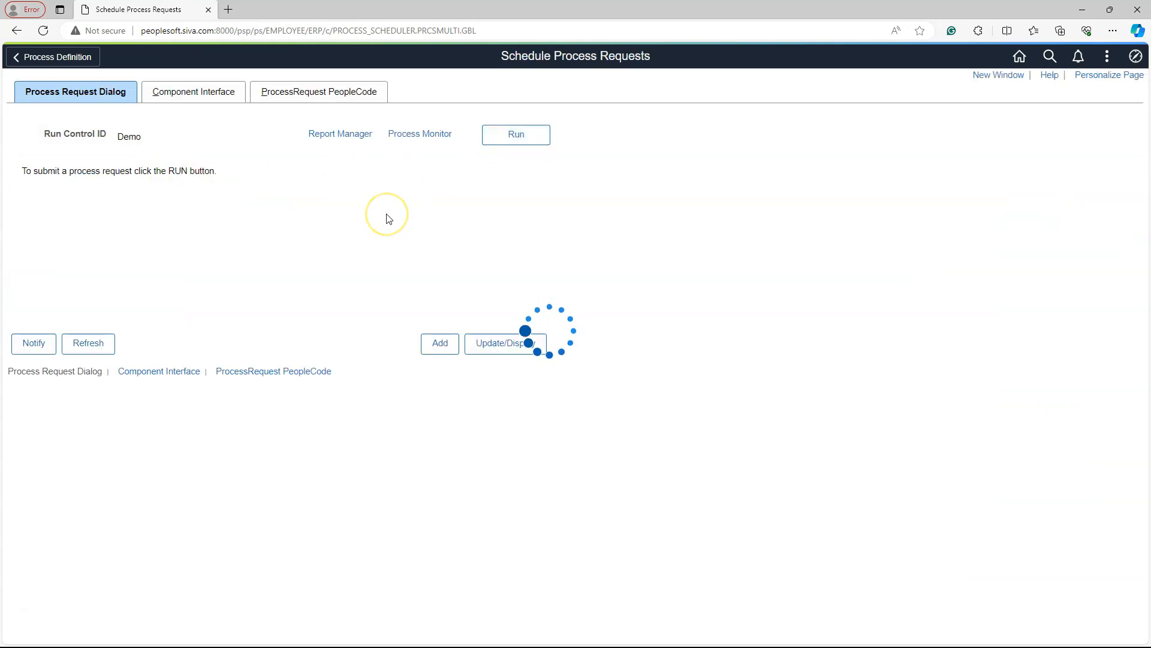
Run PC_NEWSLTR from the process list, producing process instance 253834.
left_click(516, 134)
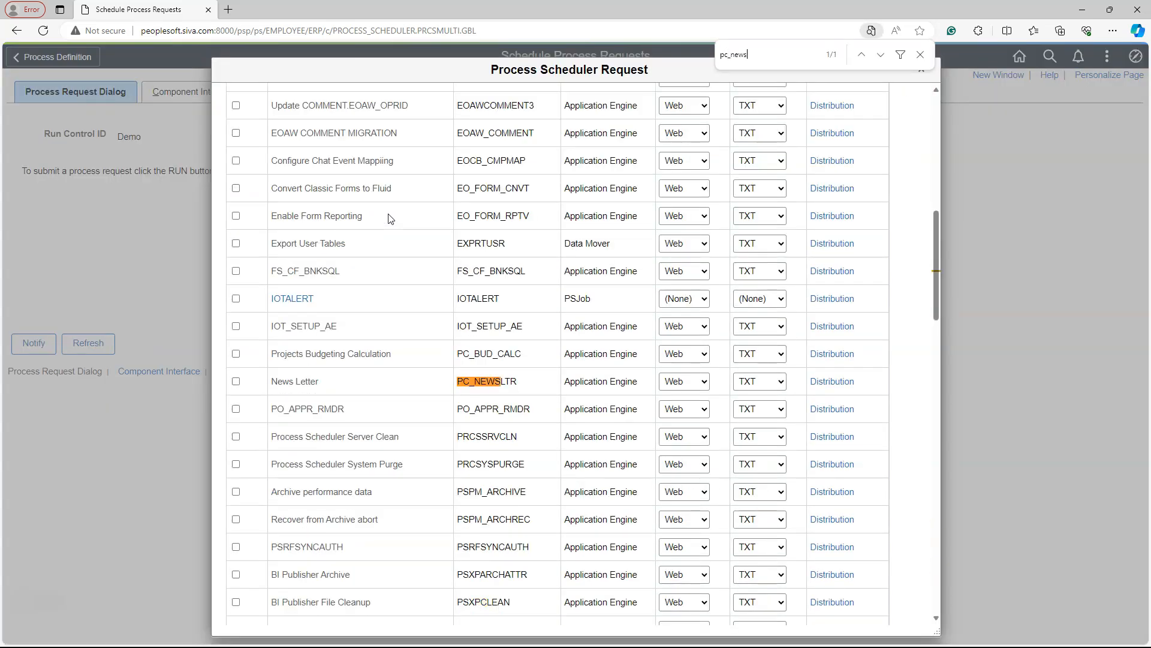
scroll("down", 3)
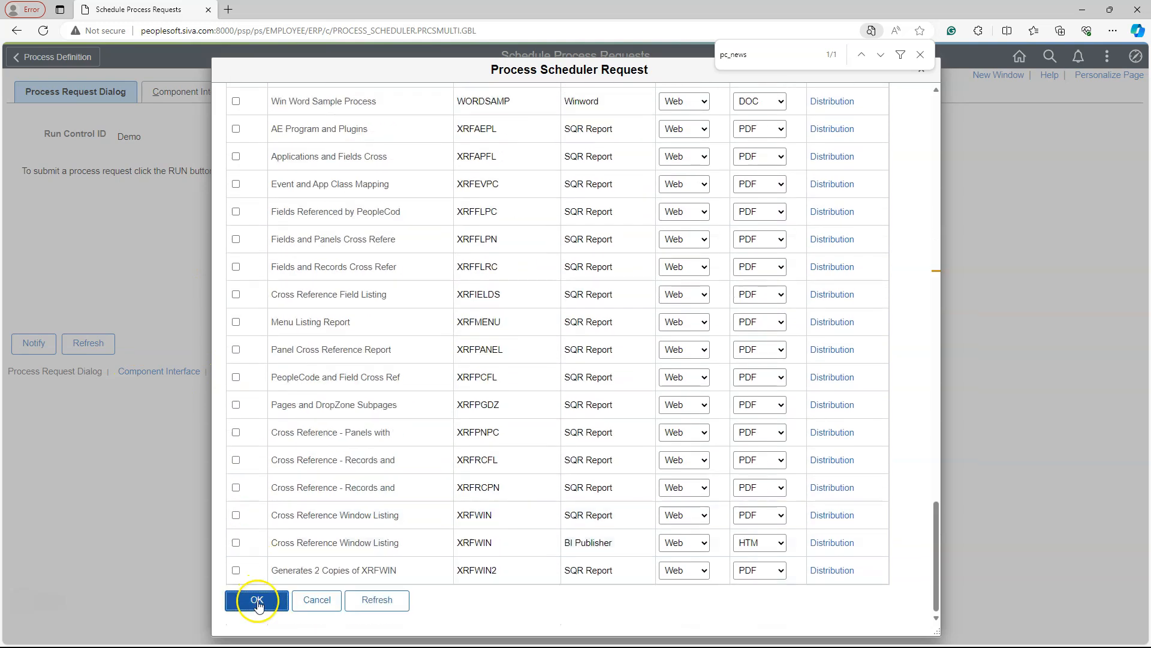
left_click(257, 599)
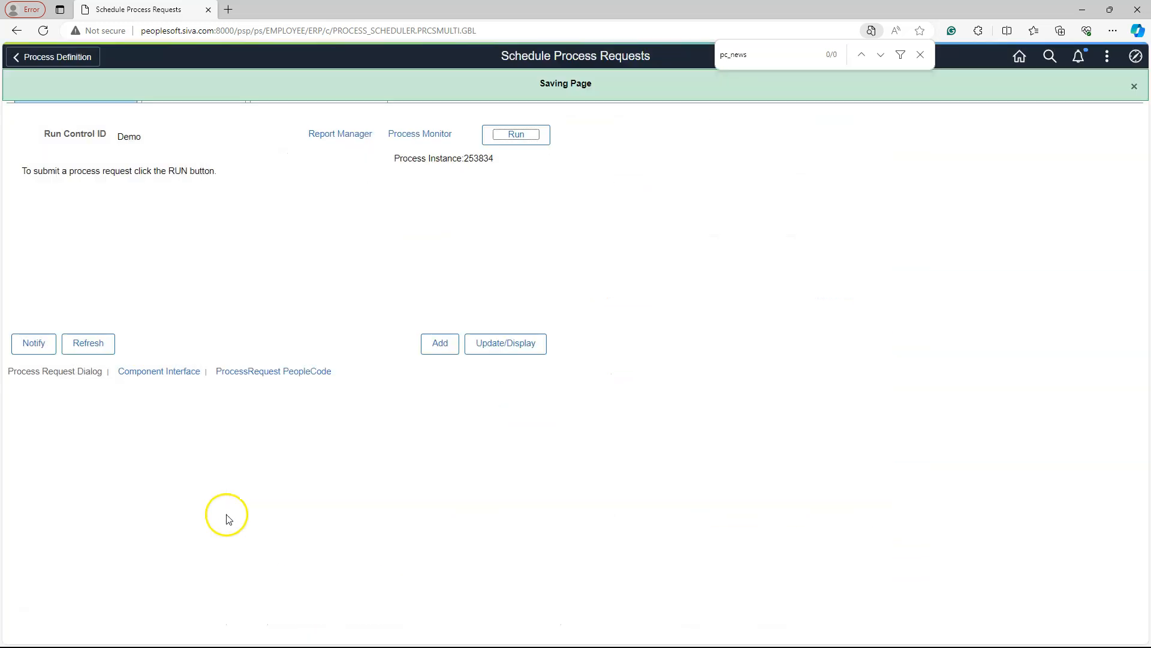